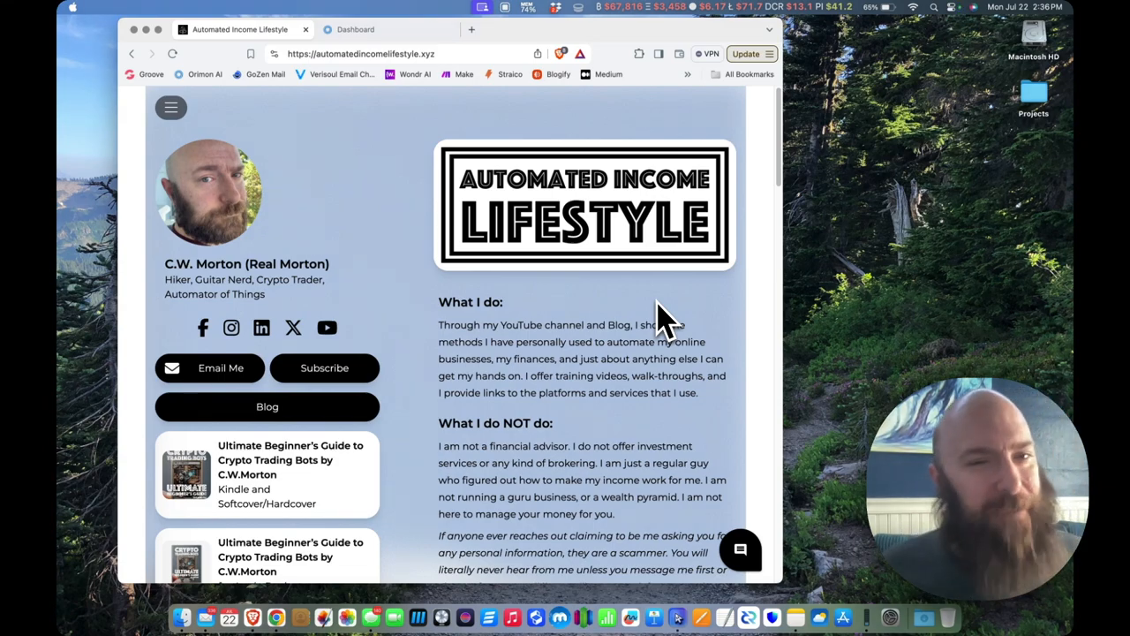
Start the Digital Morton chat with the 'How can Digital Morton assist me?' suggestion
left_click(526, 29)
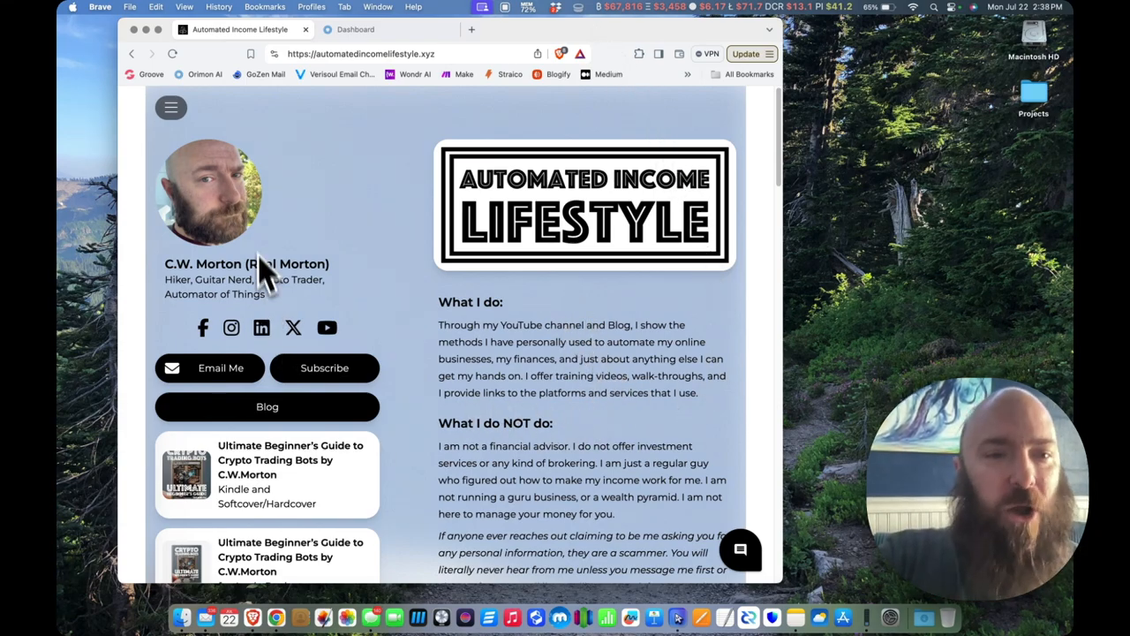
mouse_move(438, 85)
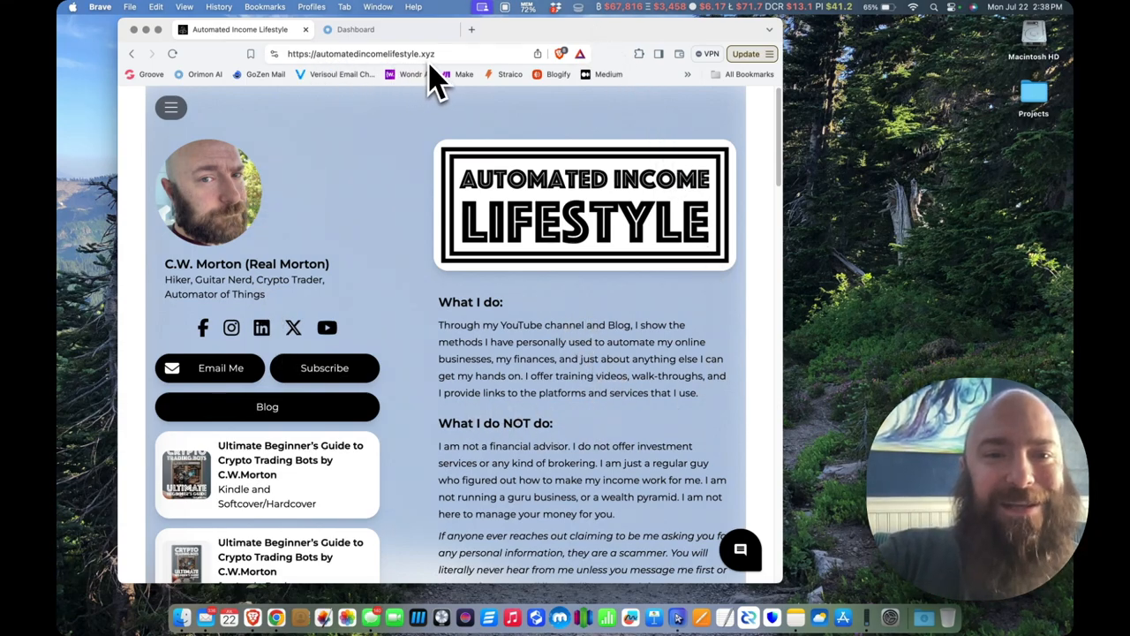
mouse_move(756, 609)
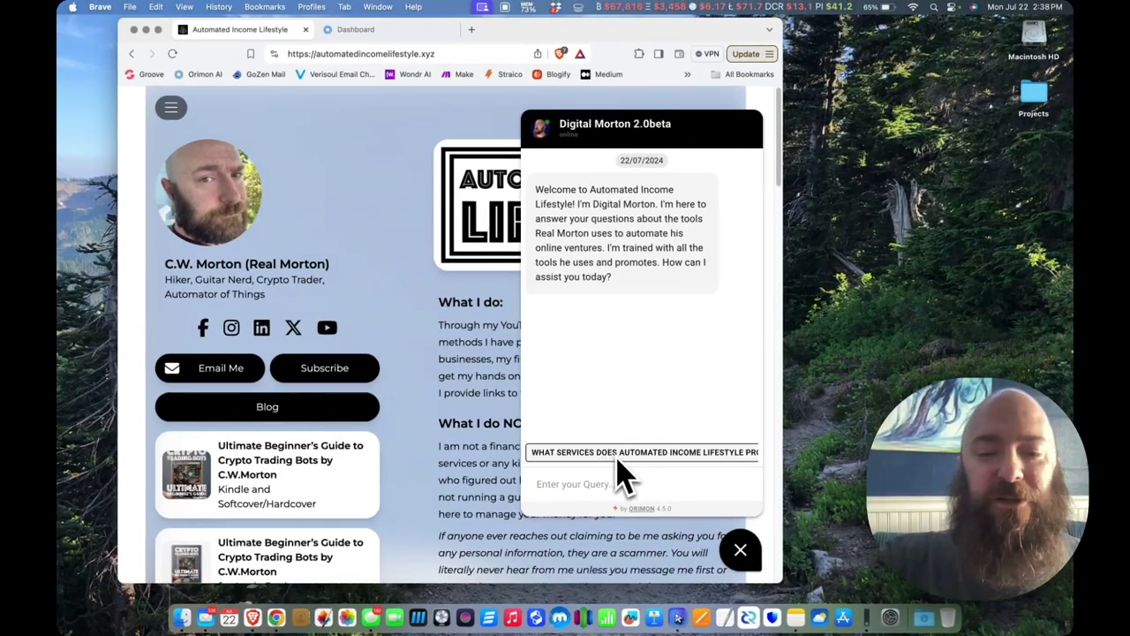
mouse_move(671, 477)
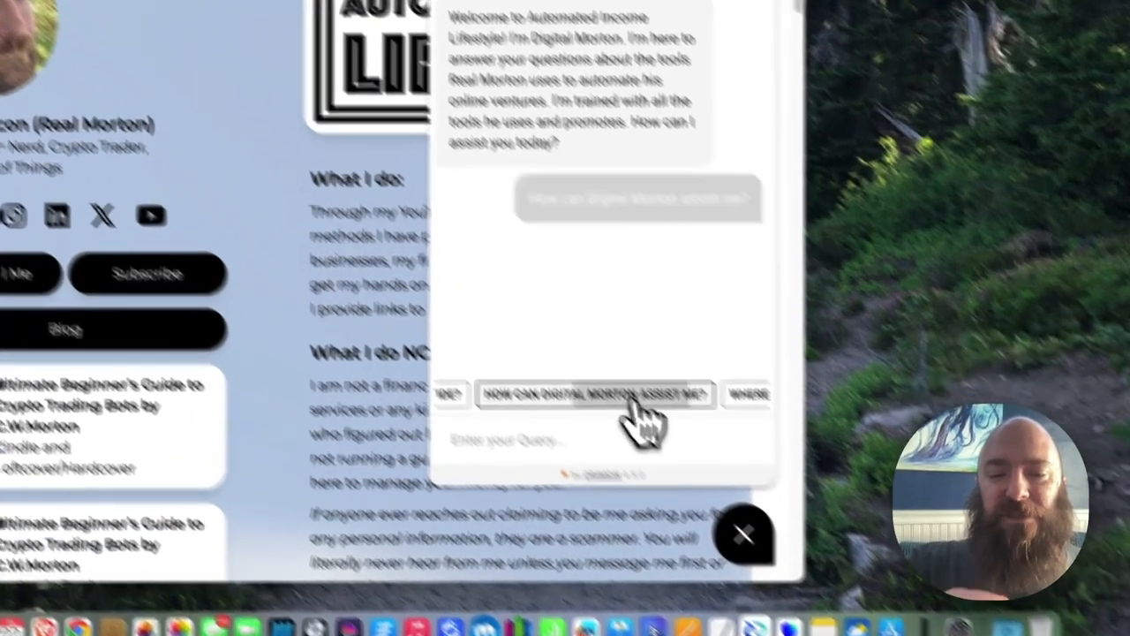
left_click(609, 396)
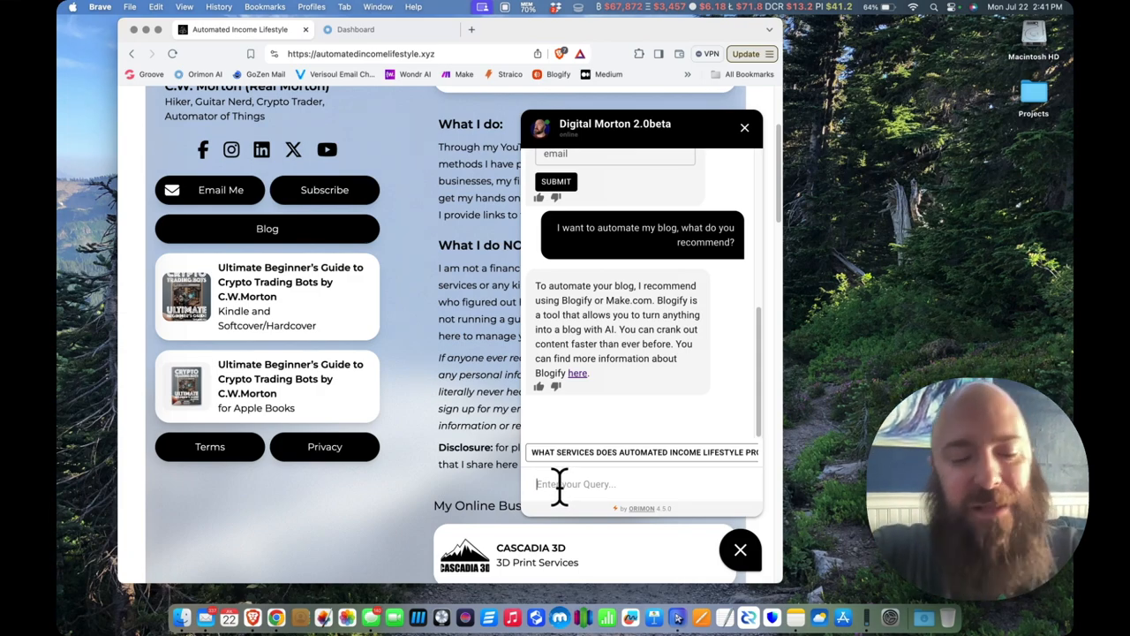
Ask 'give me some code snippets to start a python trading bot' and read the returned snippets
type("give me some code snippets to start a pytho")
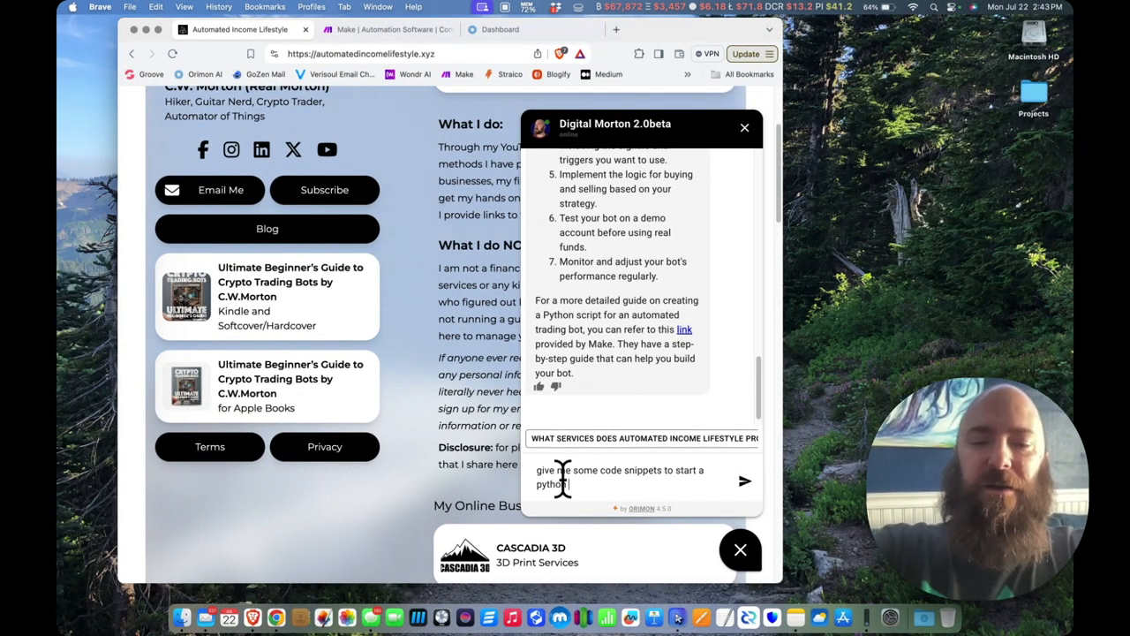
type("trading")
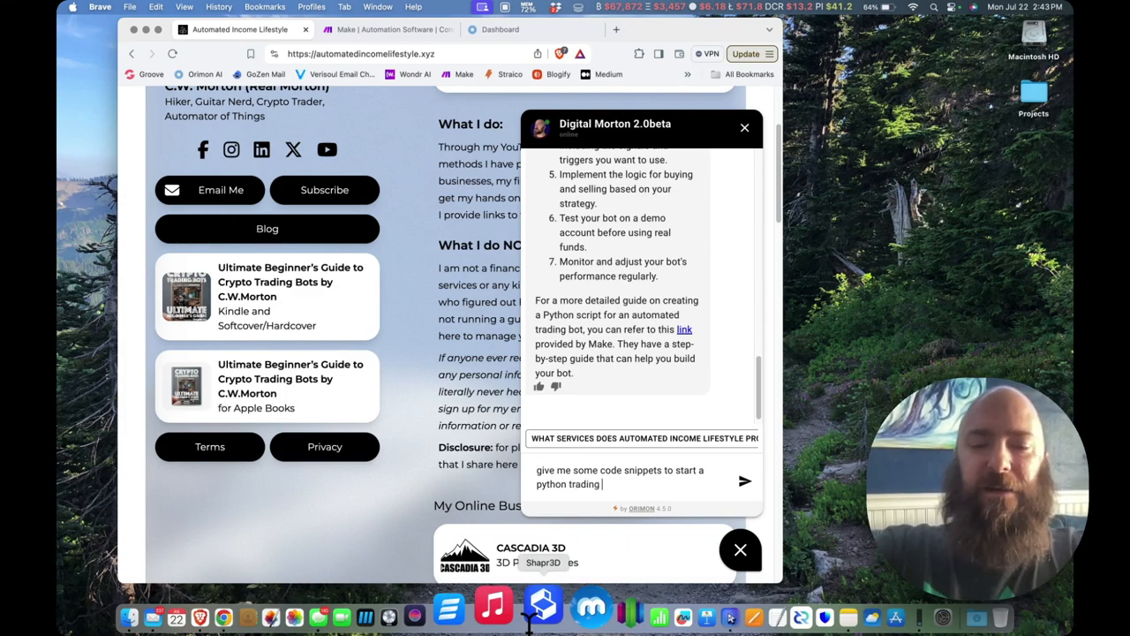
left_click(745, 480)
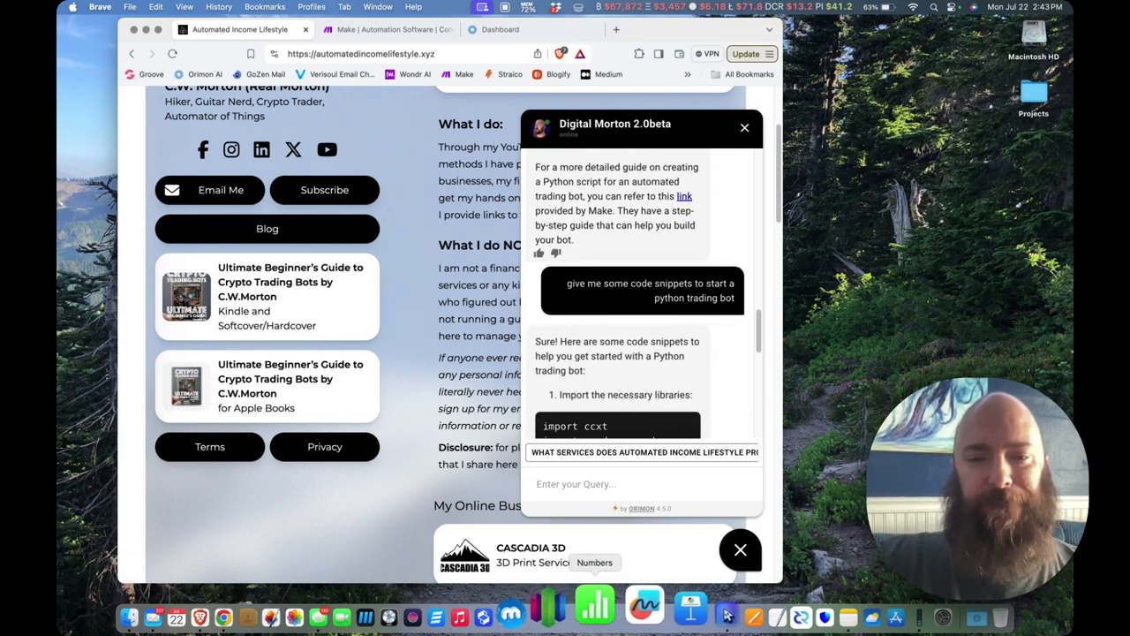
scroll("down", 3)
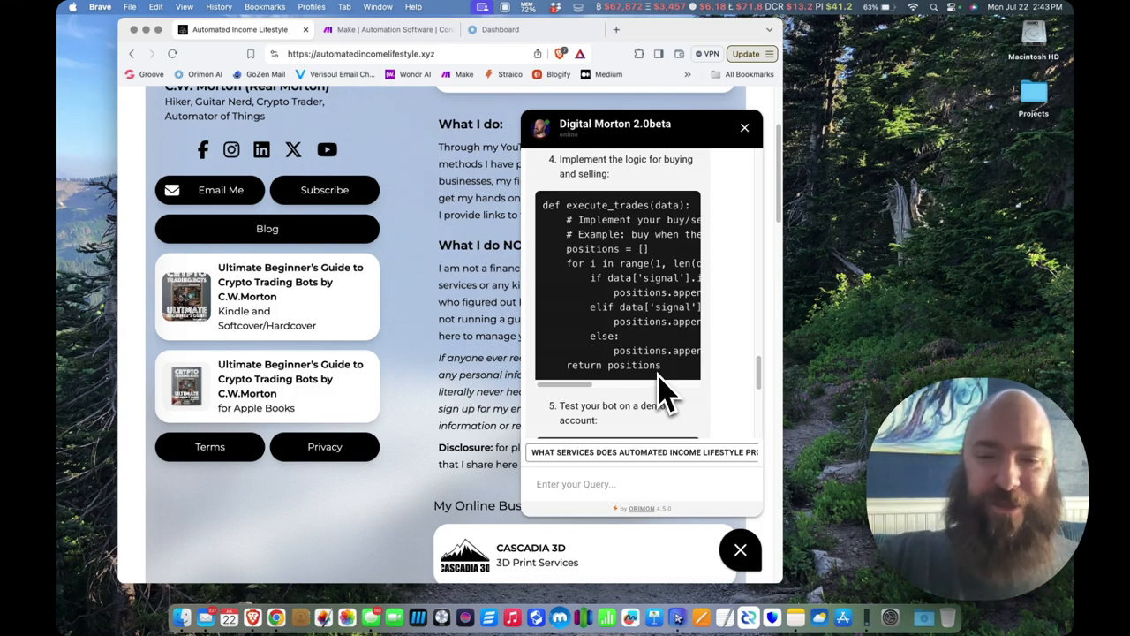
scroll("down", 3)
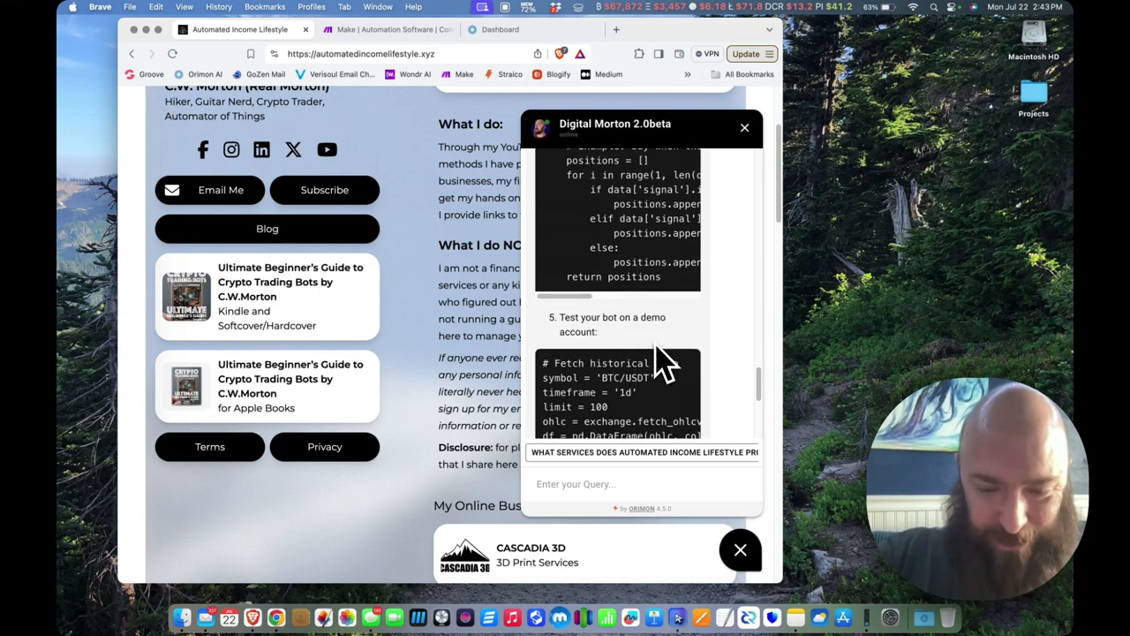
scroll("down", 3)
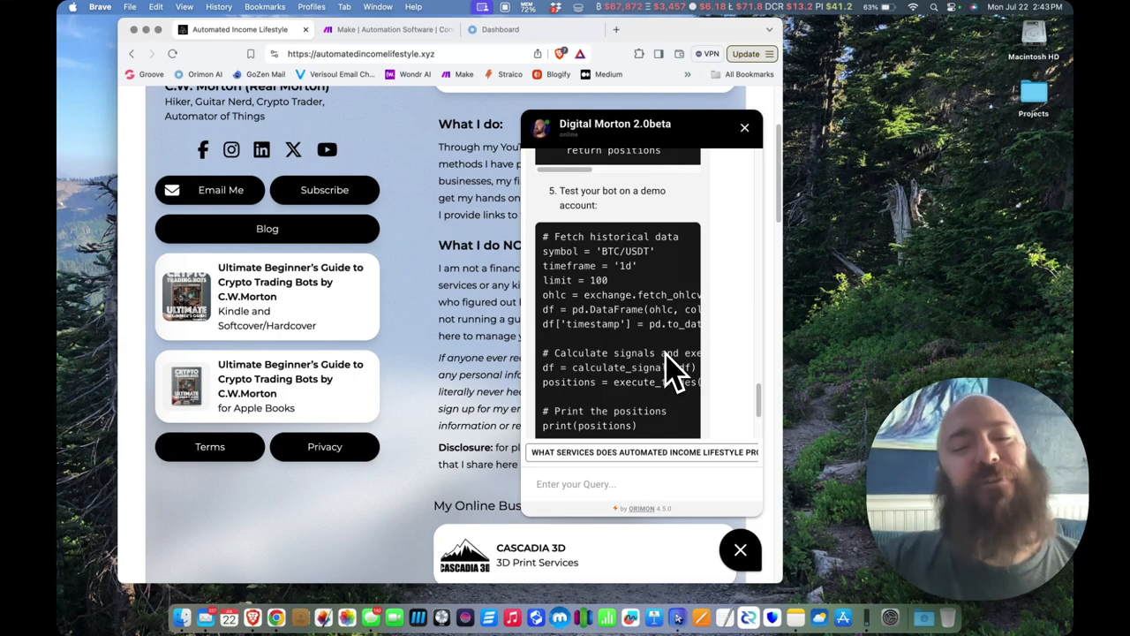
scroll("down", 3)
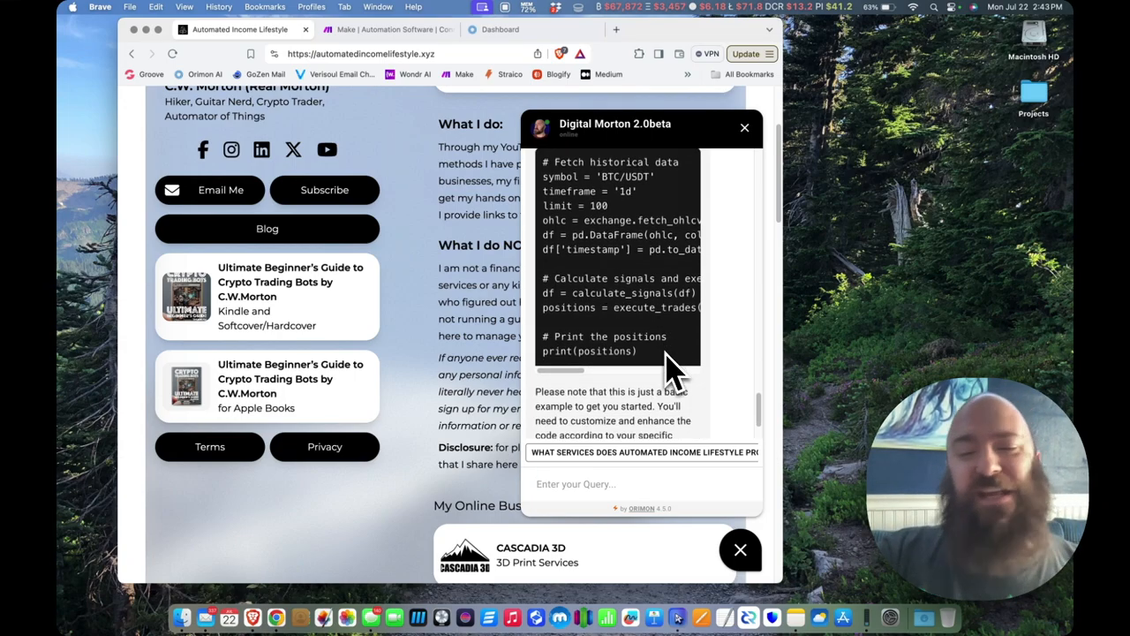
scroll("down", 3)
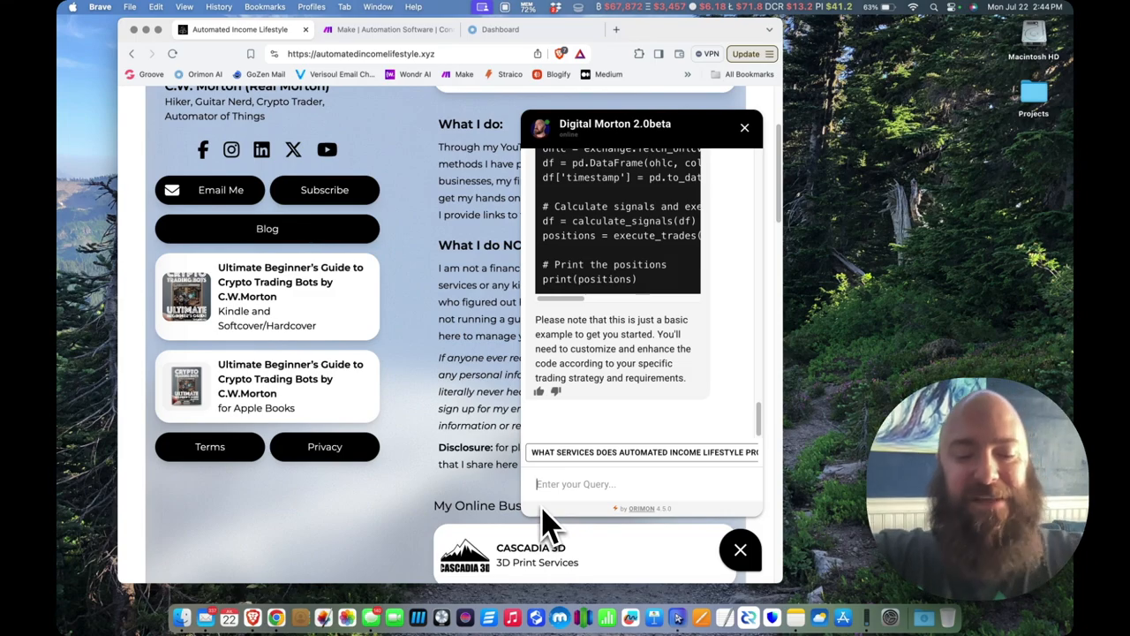
Ask which crypto bot is best for long-term Bitcoin accumulation and get the Growth Bot answer
type("W")
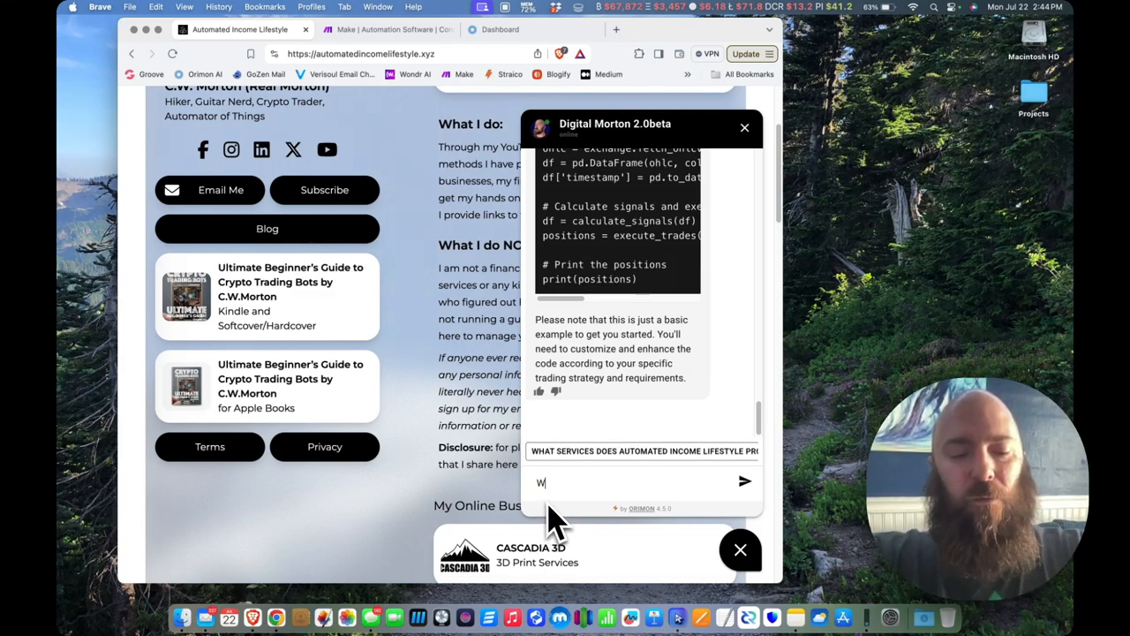
type("hat is the best crypt")
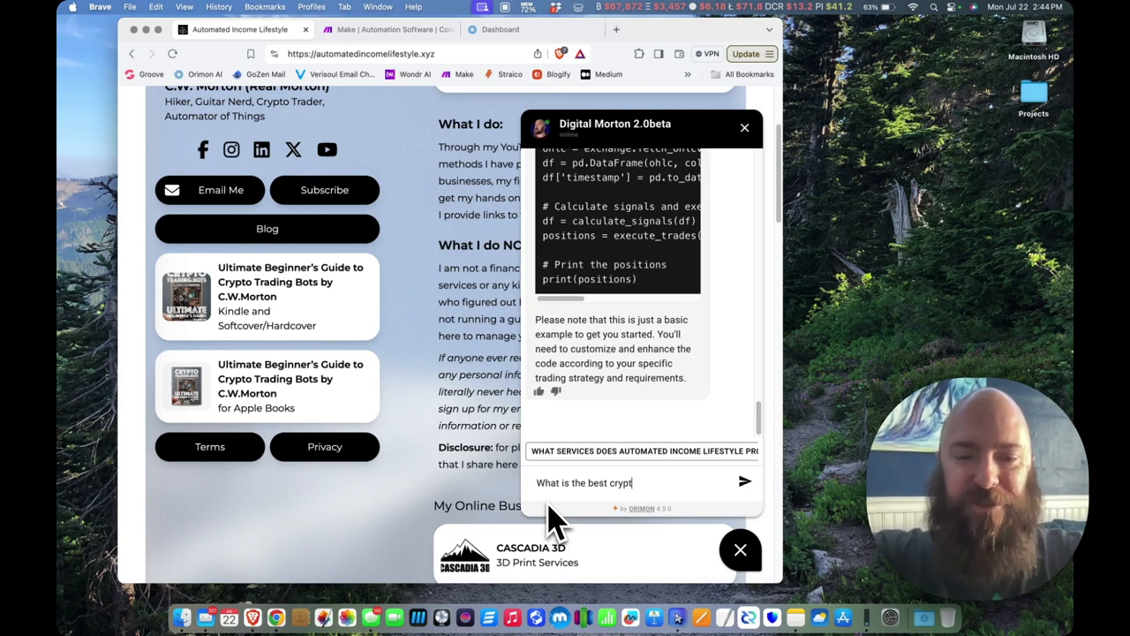
type("o bot for")
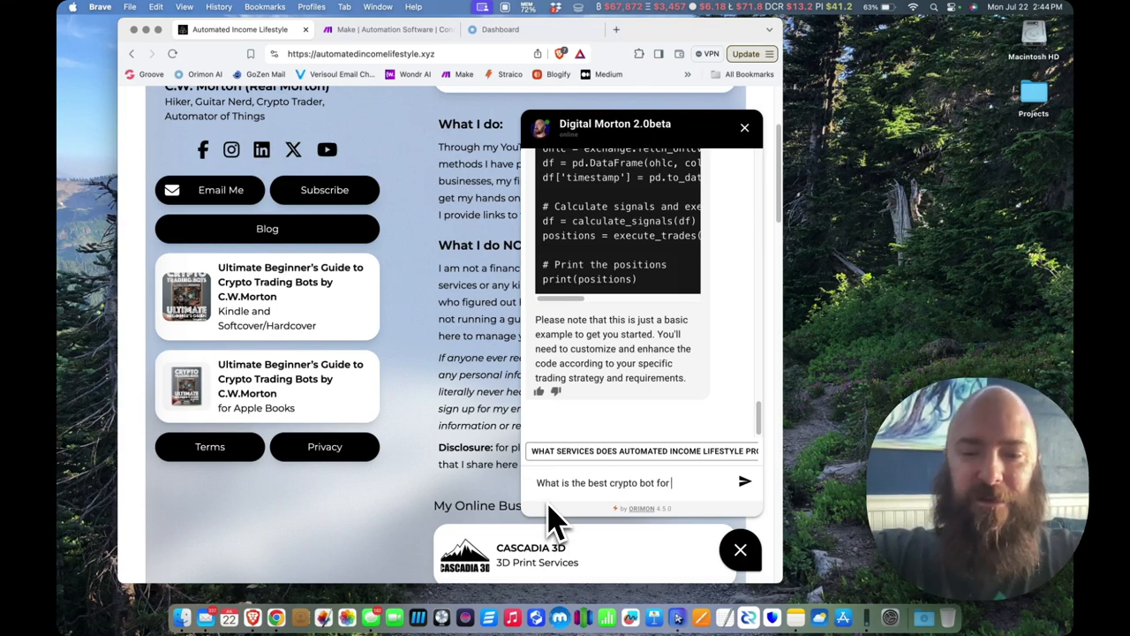
type("long term bitcoin holding?")
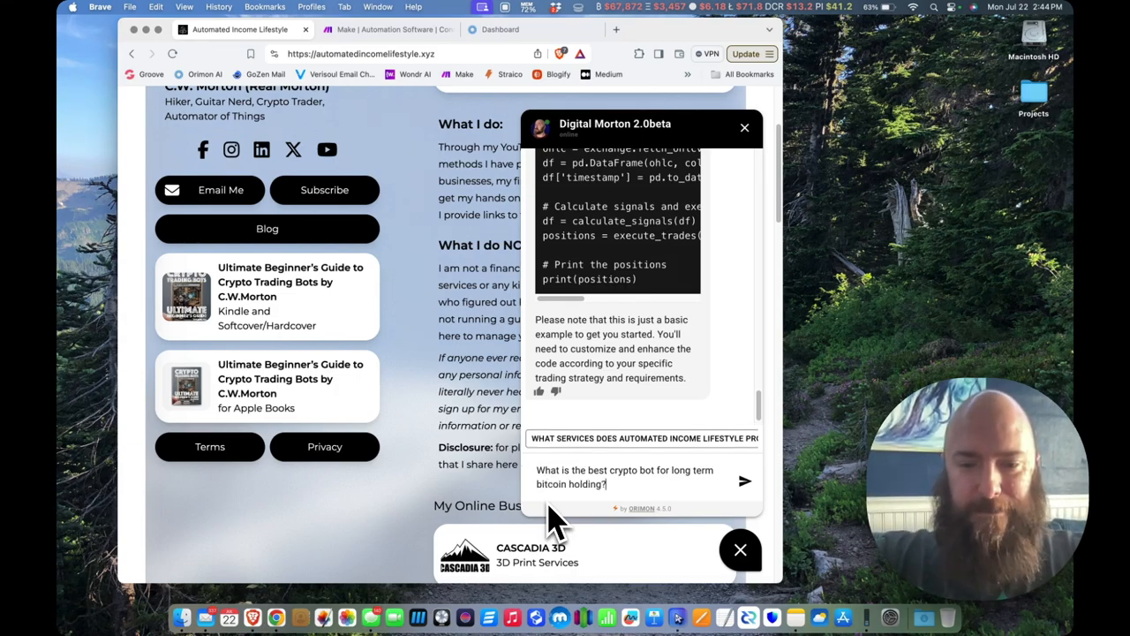
type("I want to")
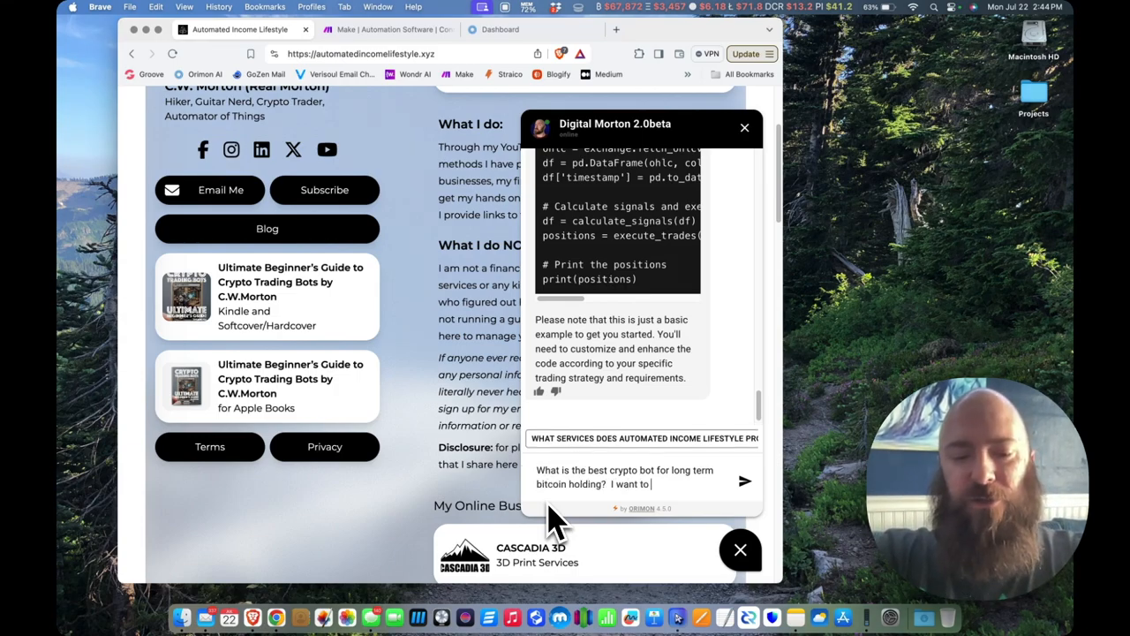
type("accumulate more")
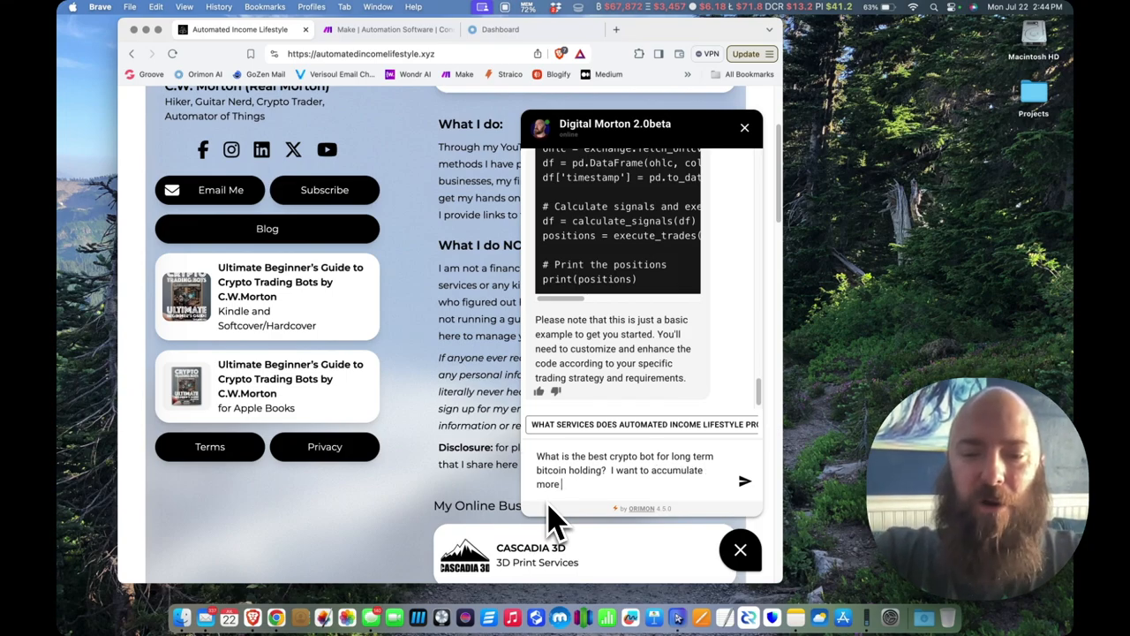
left_click(745, 480)
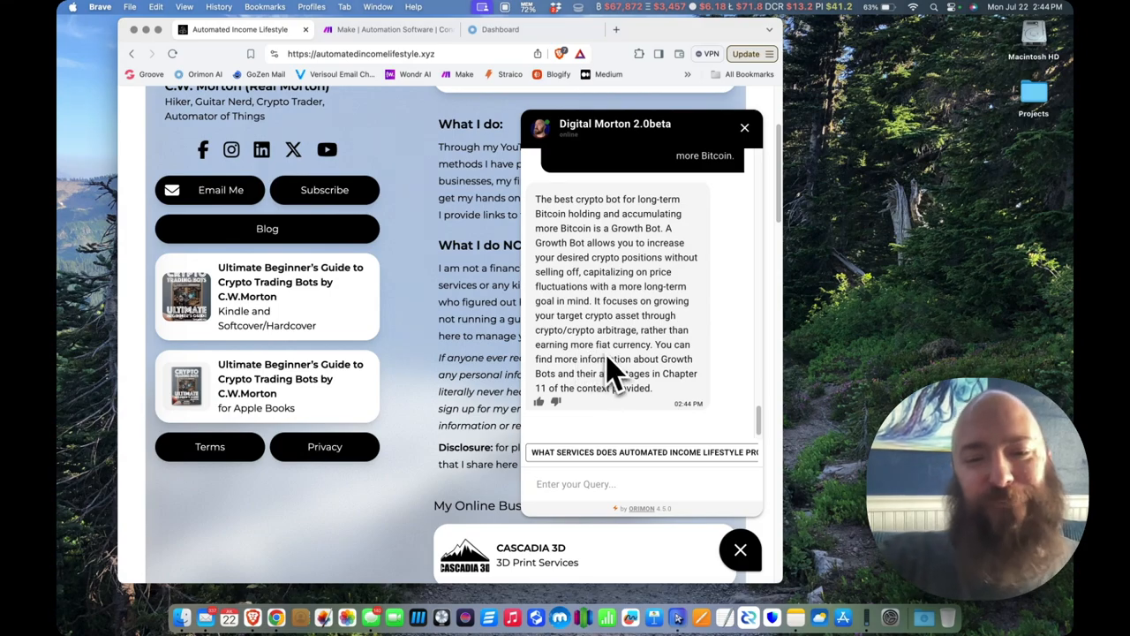
mouse_move(586, 393)
type("Explain")
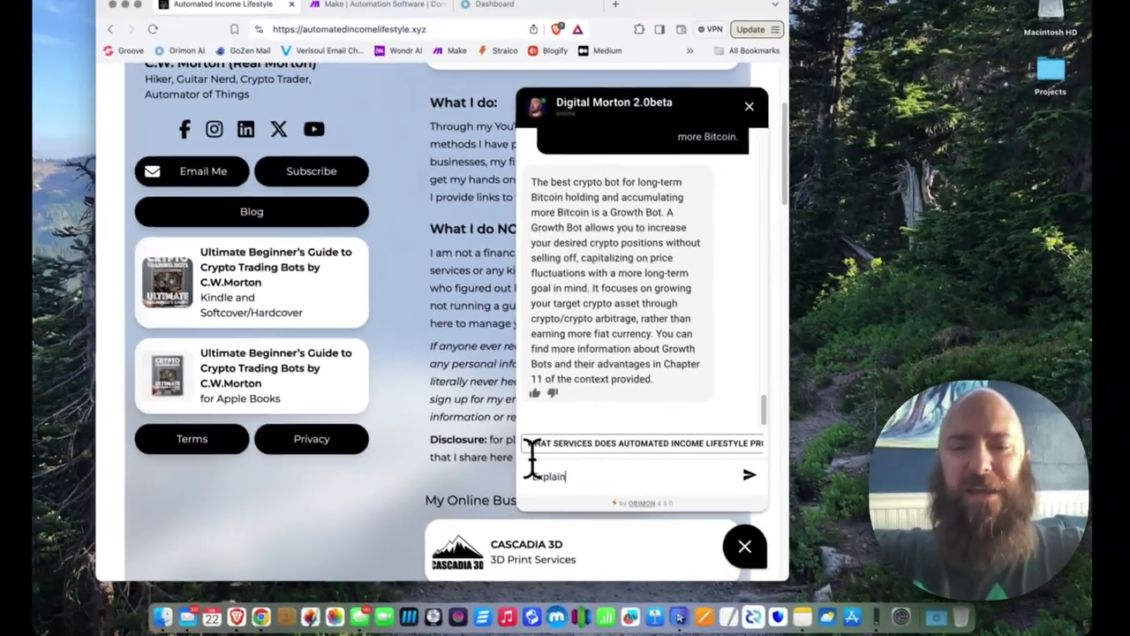
Ask for a beginner explanation of candlesticks in price analysis and read the reply
type("candlesticks")
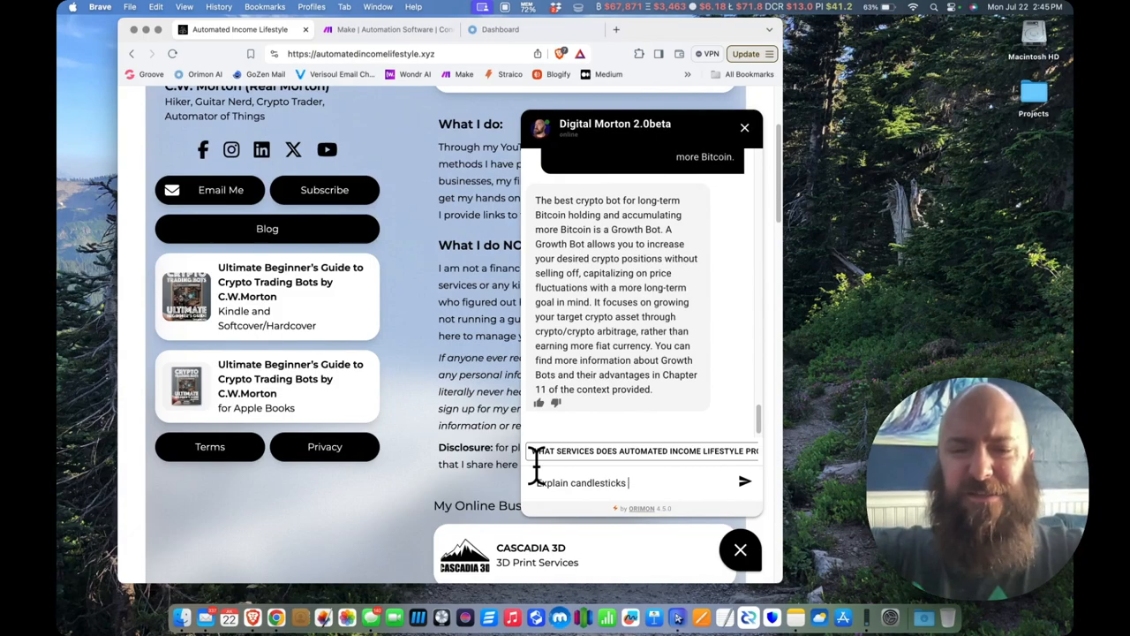
type("in")
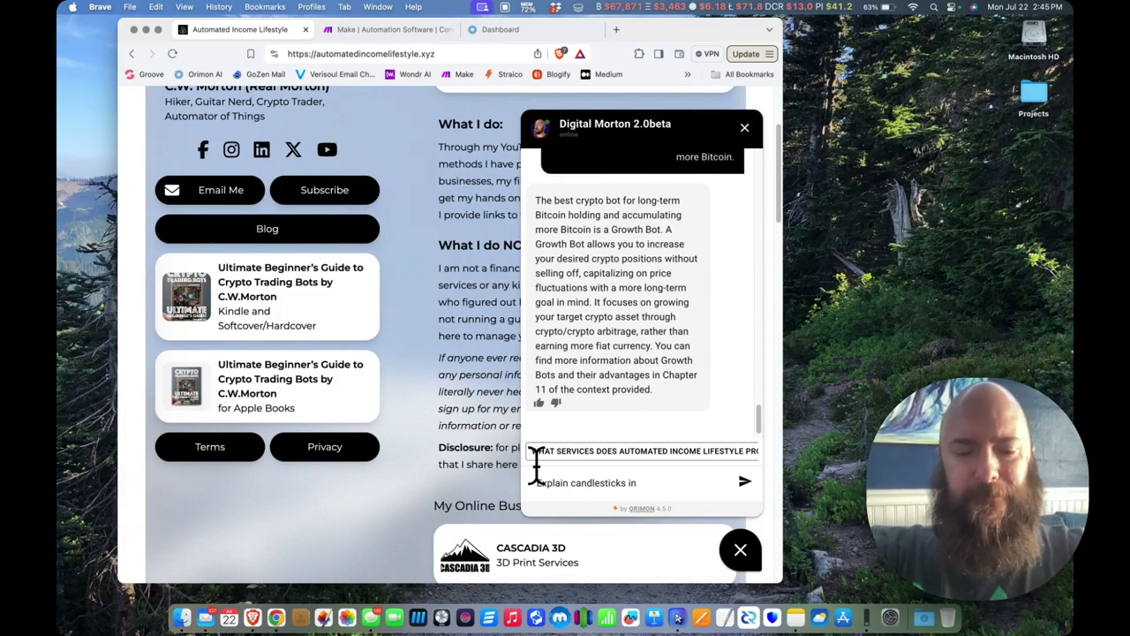
type("price analysis")
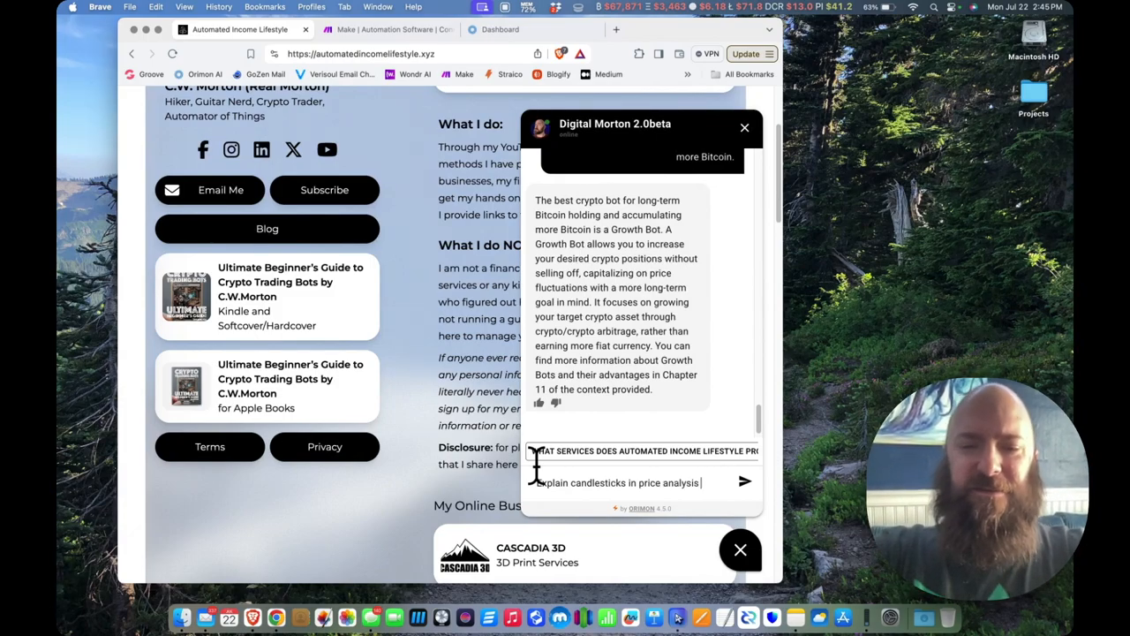
type("like I am a total")
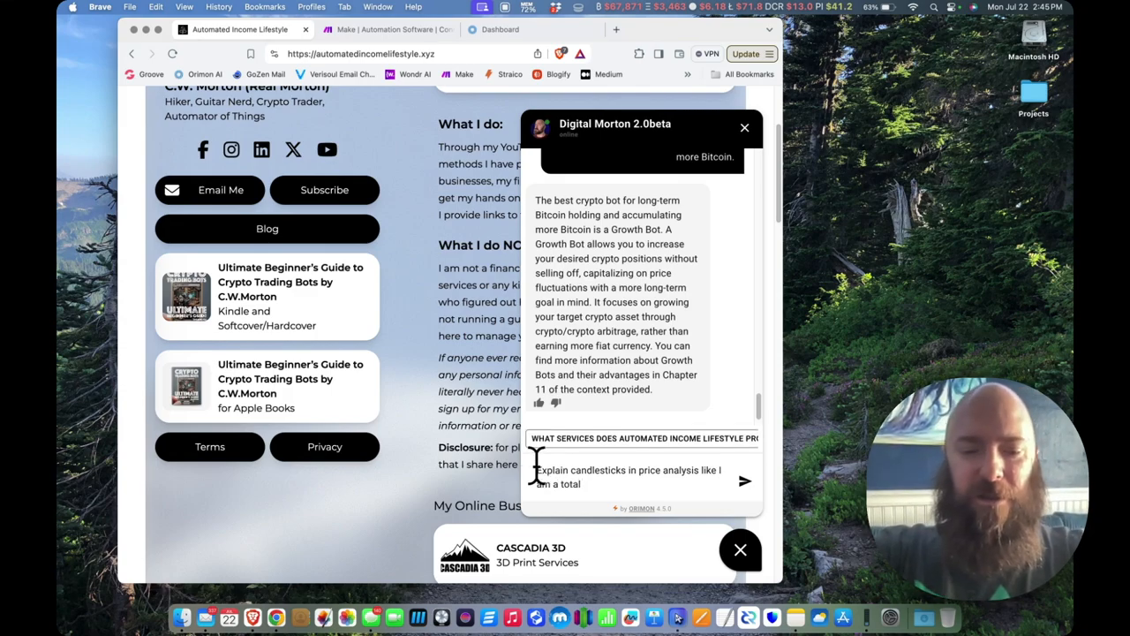
left_click(746, 480)
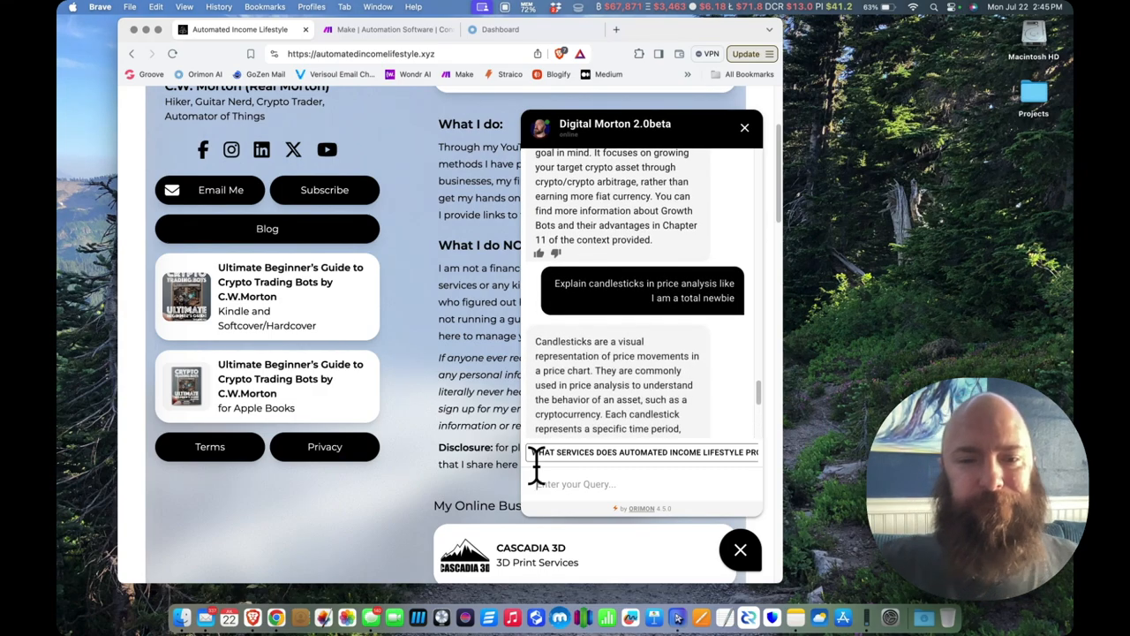
scroll("down", 3)
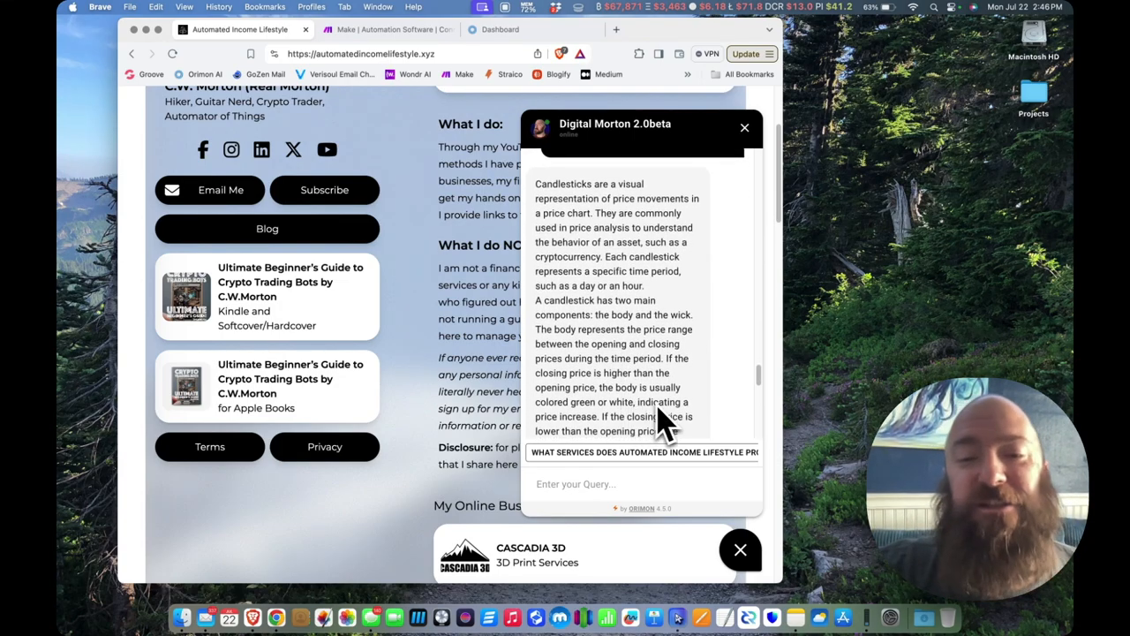
mouse_move(644, 300)
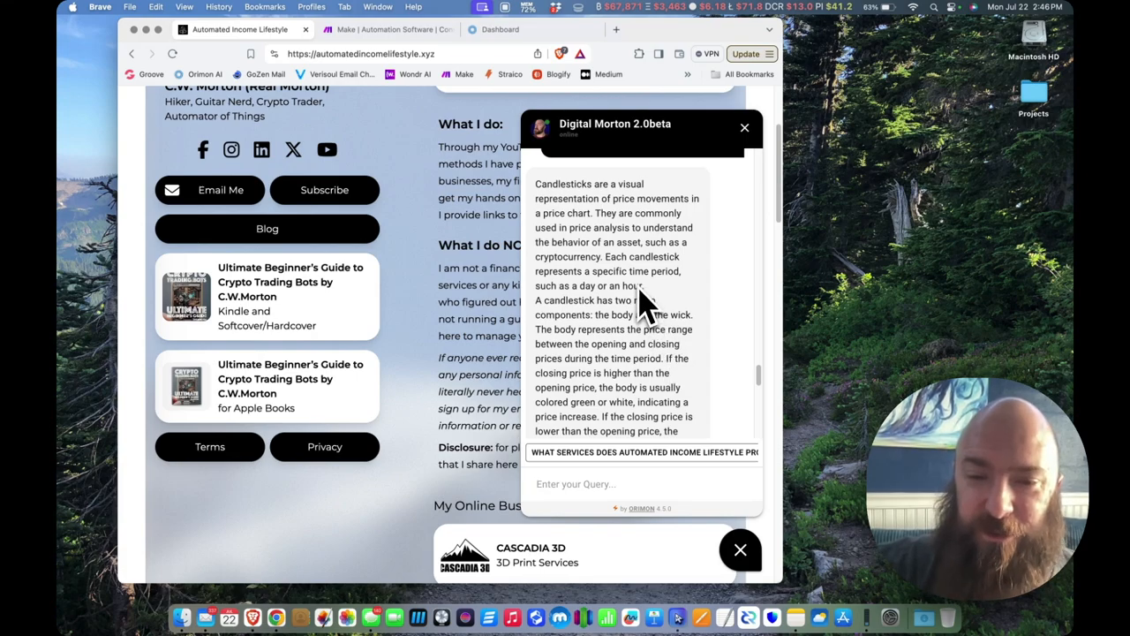
scroll("up", 3)
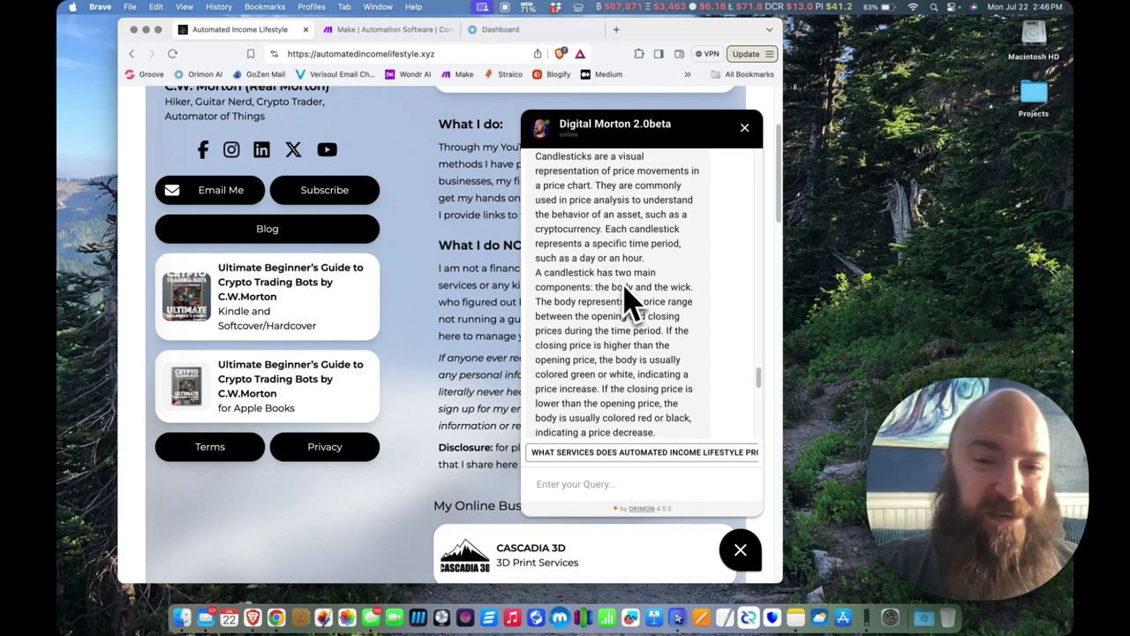
scroll("down", 3)
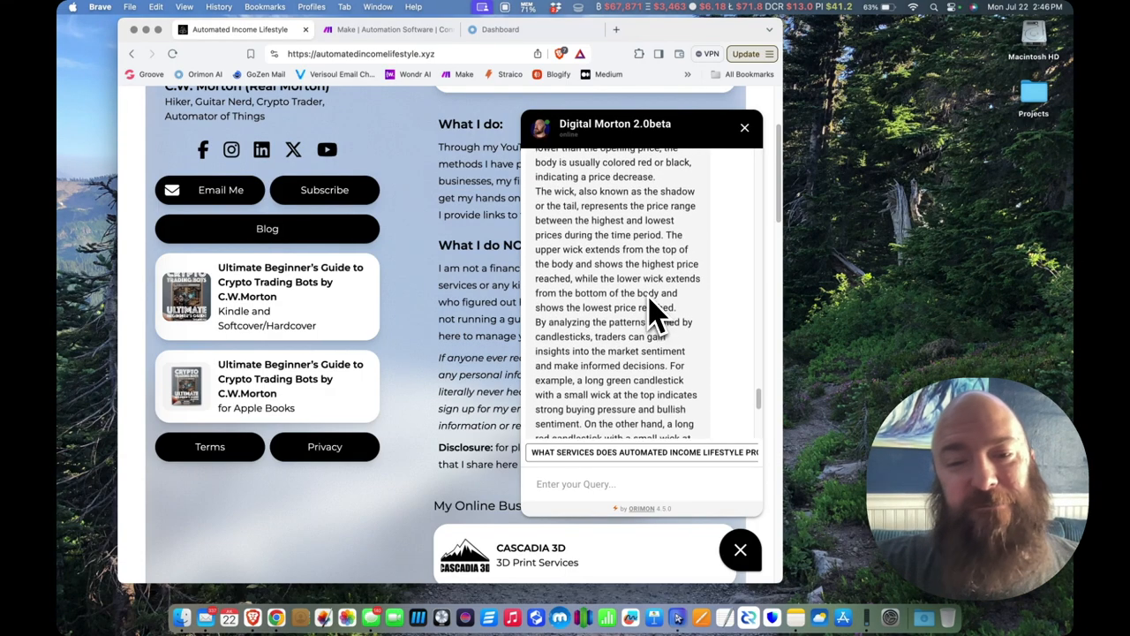
scroll("down", 3)
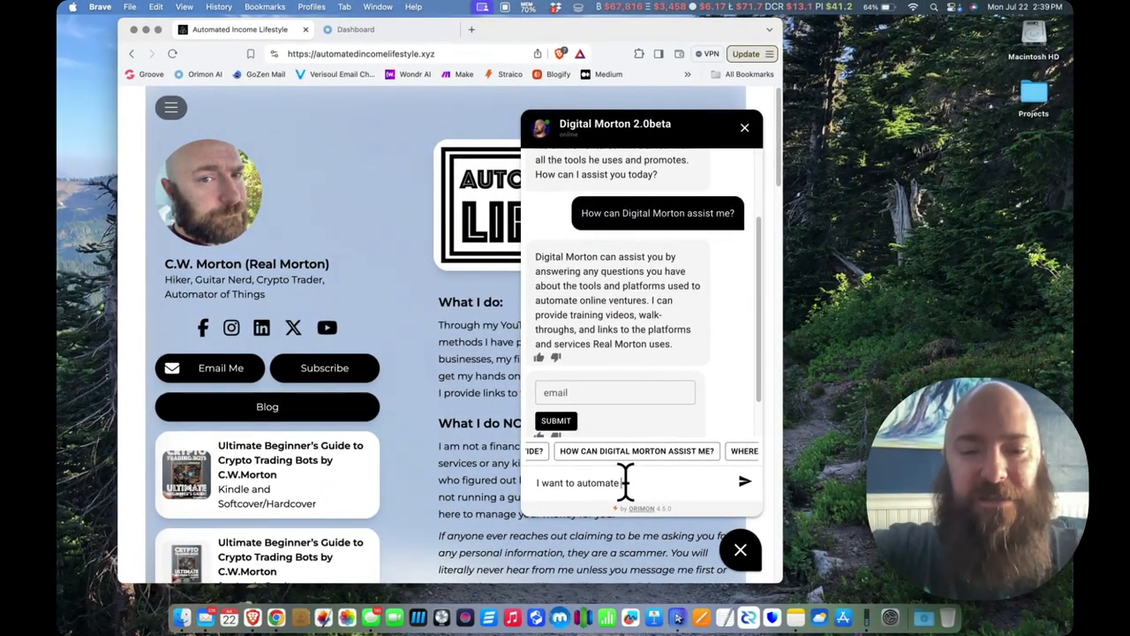
Ask 'I want to automate my blog, what do you recommend?' and get the Blogify/Make.com answer
type("my blog, what d")
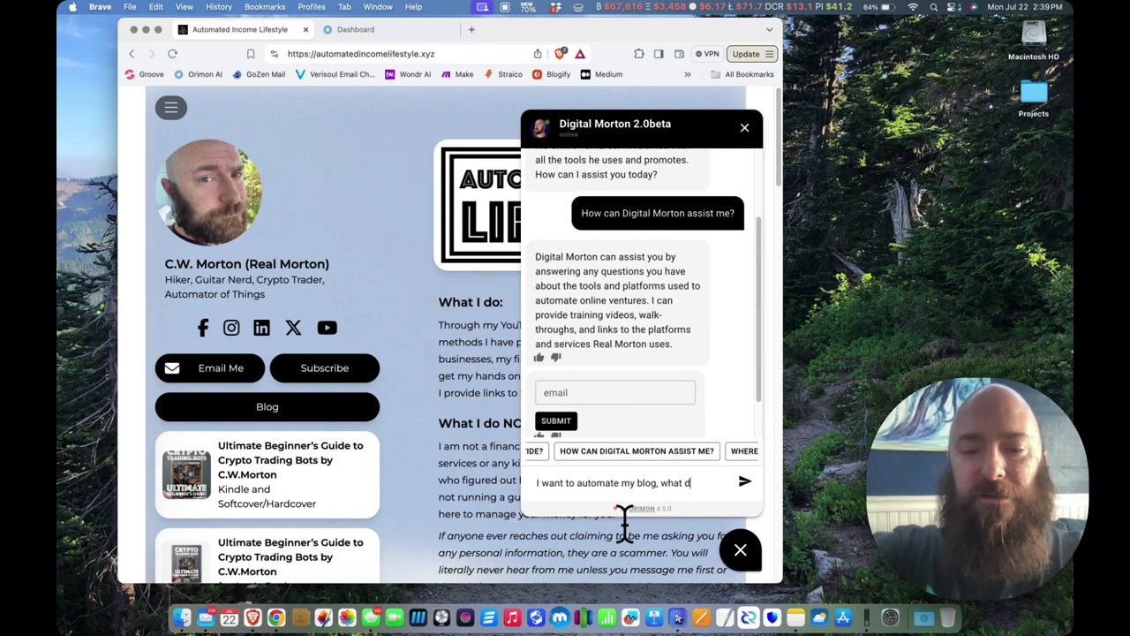
type("o you recommend?")
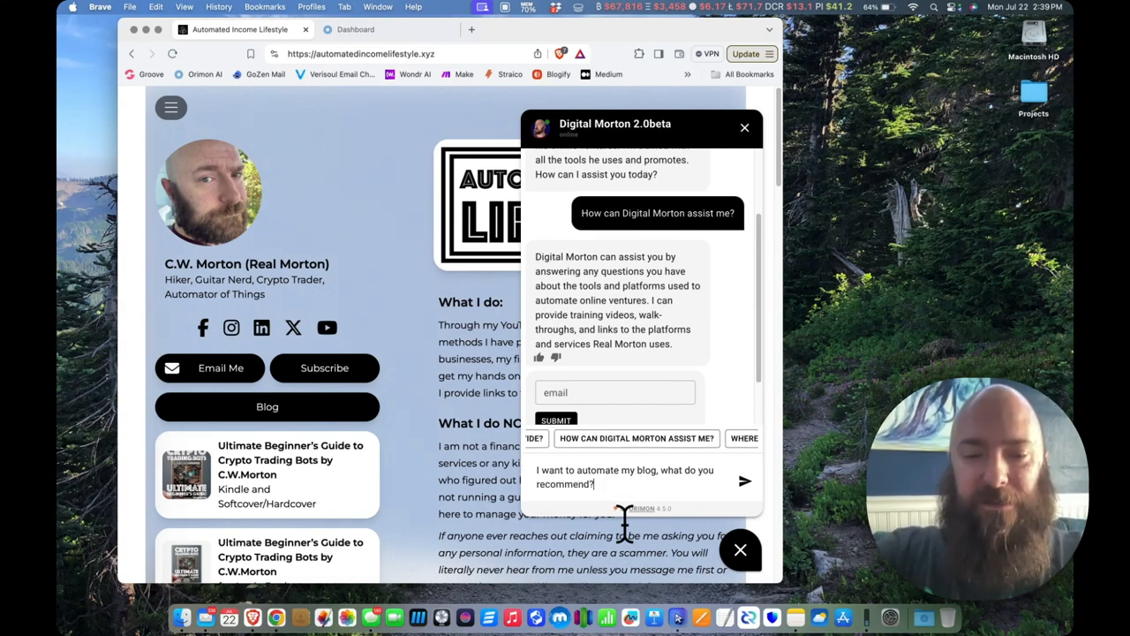
left_click(745, 480)
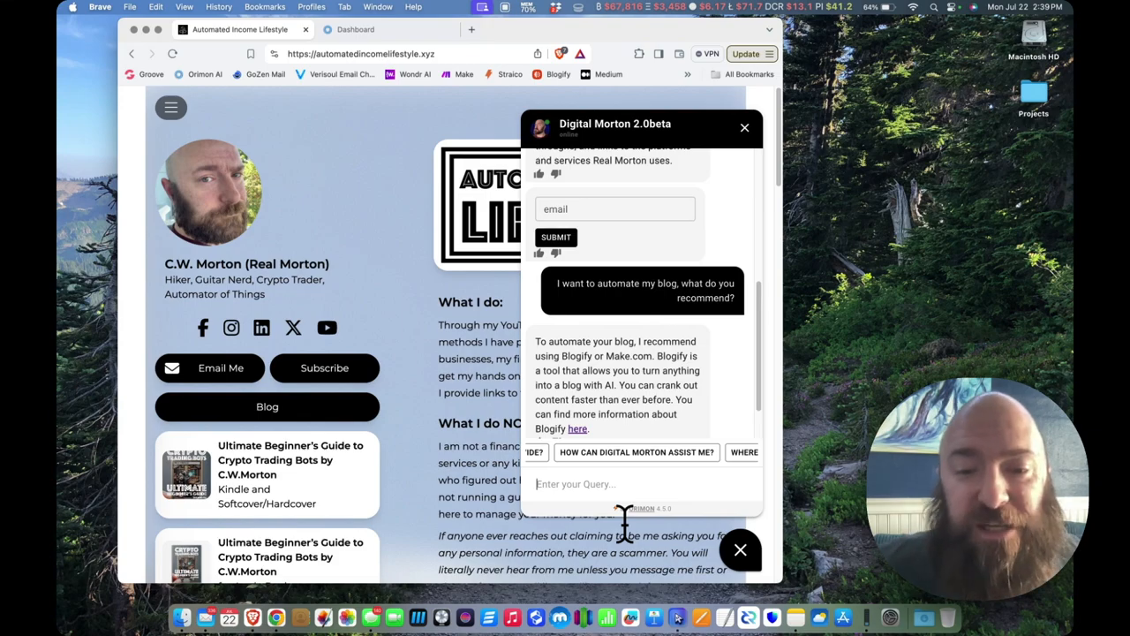
mouse_move(622, 551)
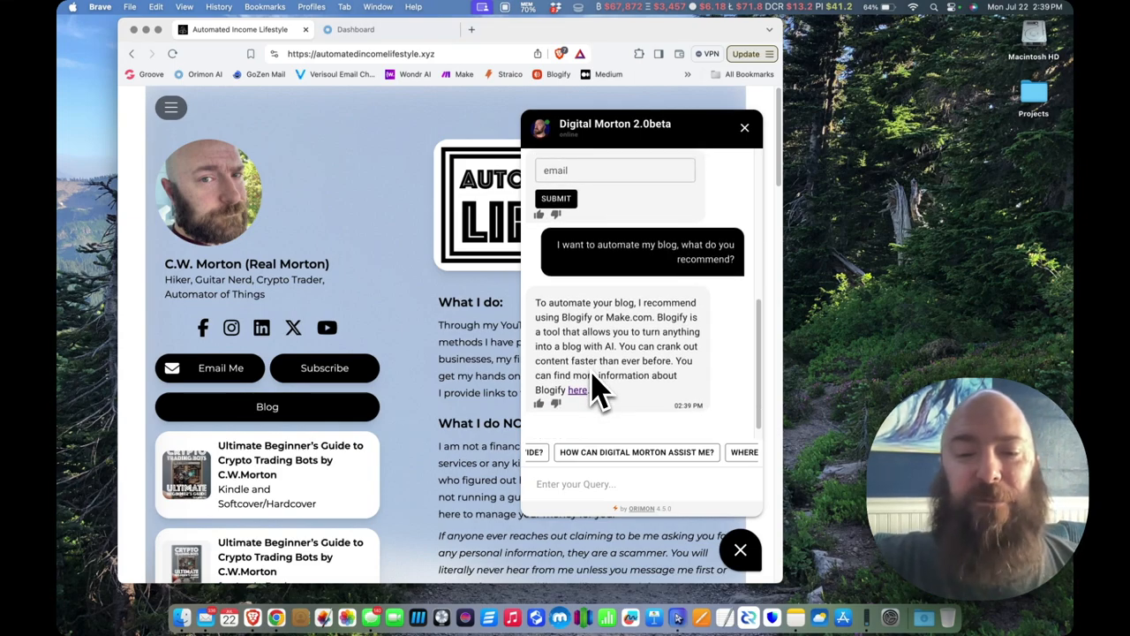
mouse_move(615, 385)
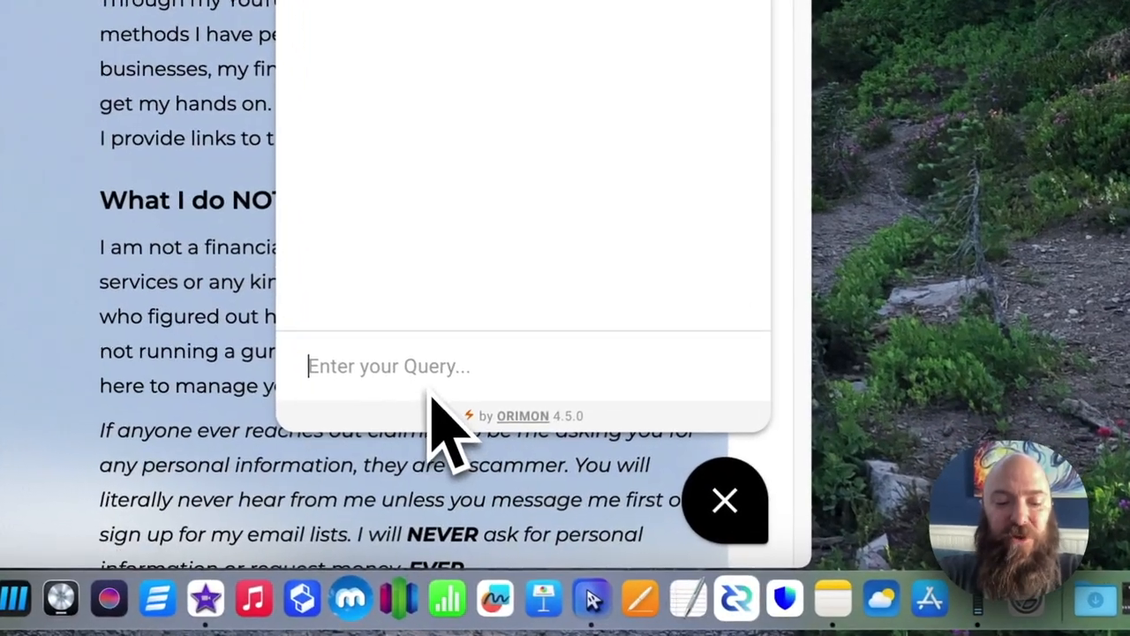
Ask how to copy-paste parts of a Make.com scenario and follow the reply's sign-up link
type("I need help with Make.com - is where a way to copy paste parts of a scenario?")
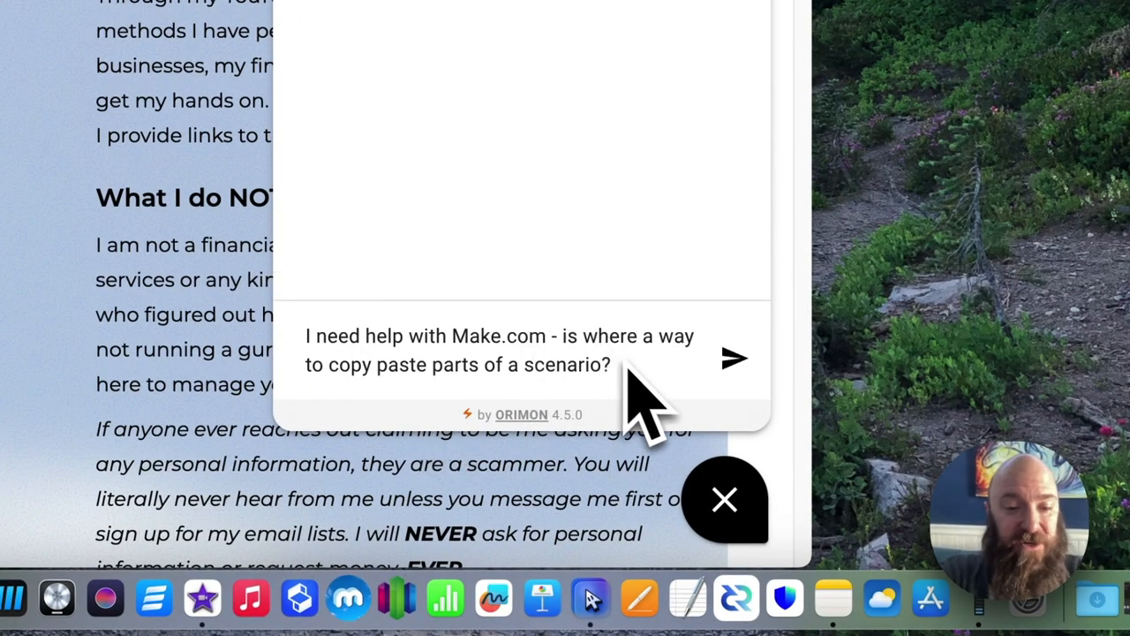
mouse_move(671, 424)
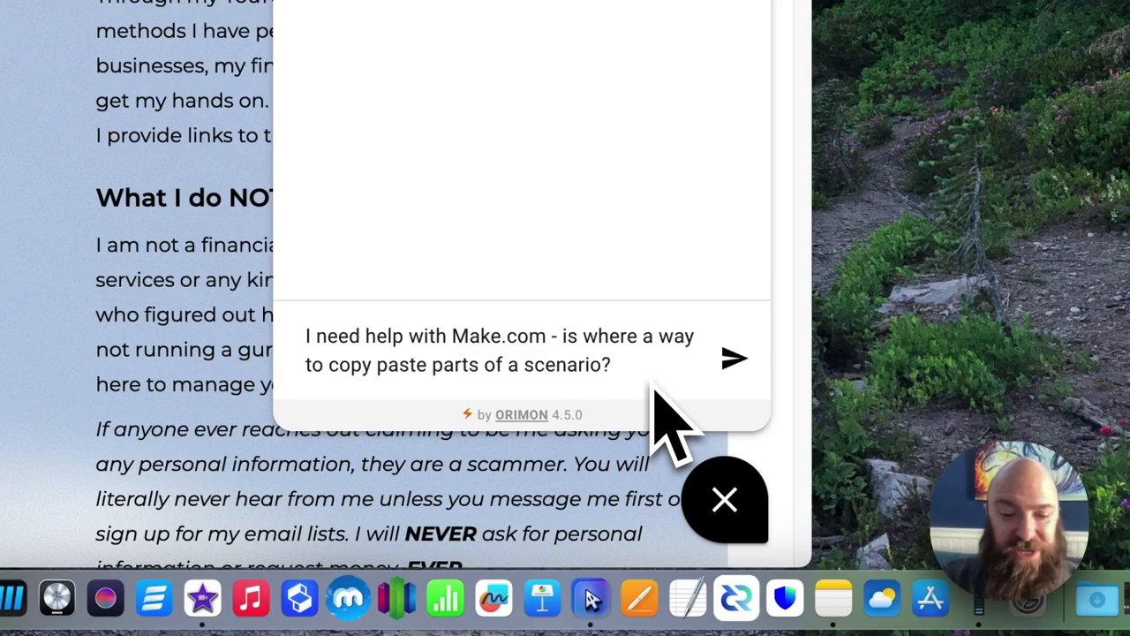
left_click(735, 357)
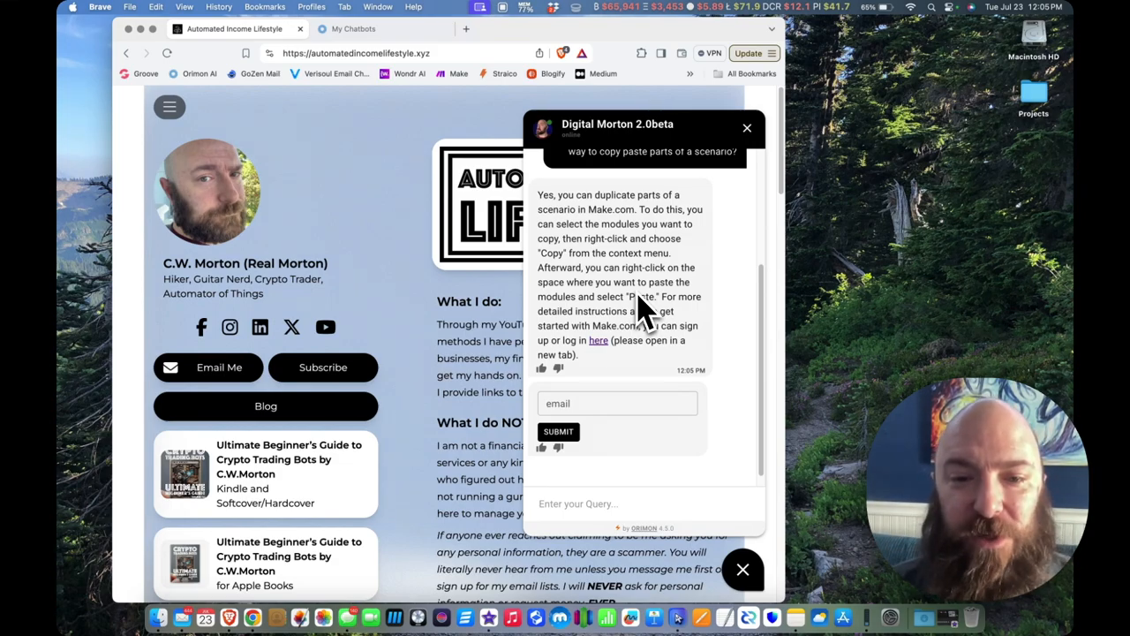
mouse_move(686, 332)
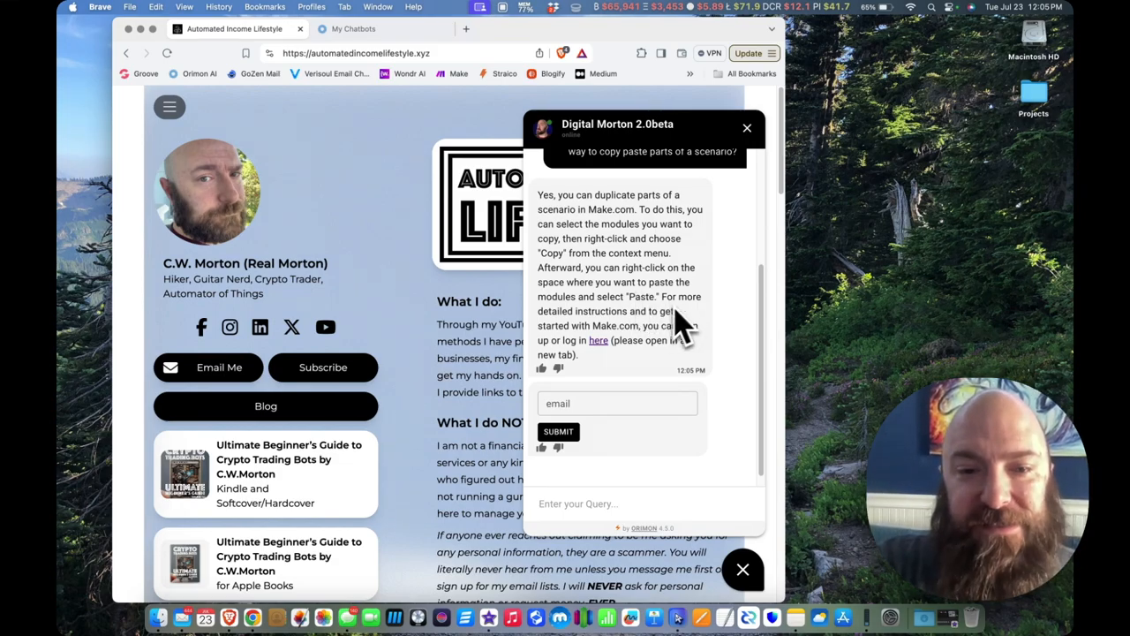
mouse_move(597, 339)
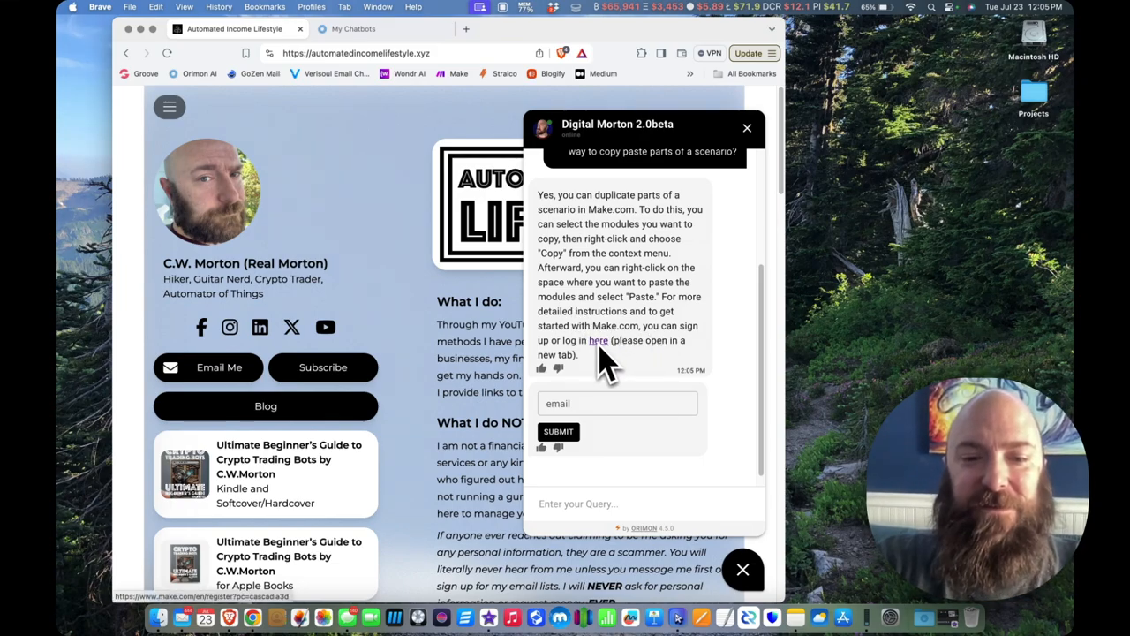
left_click(599, 341)
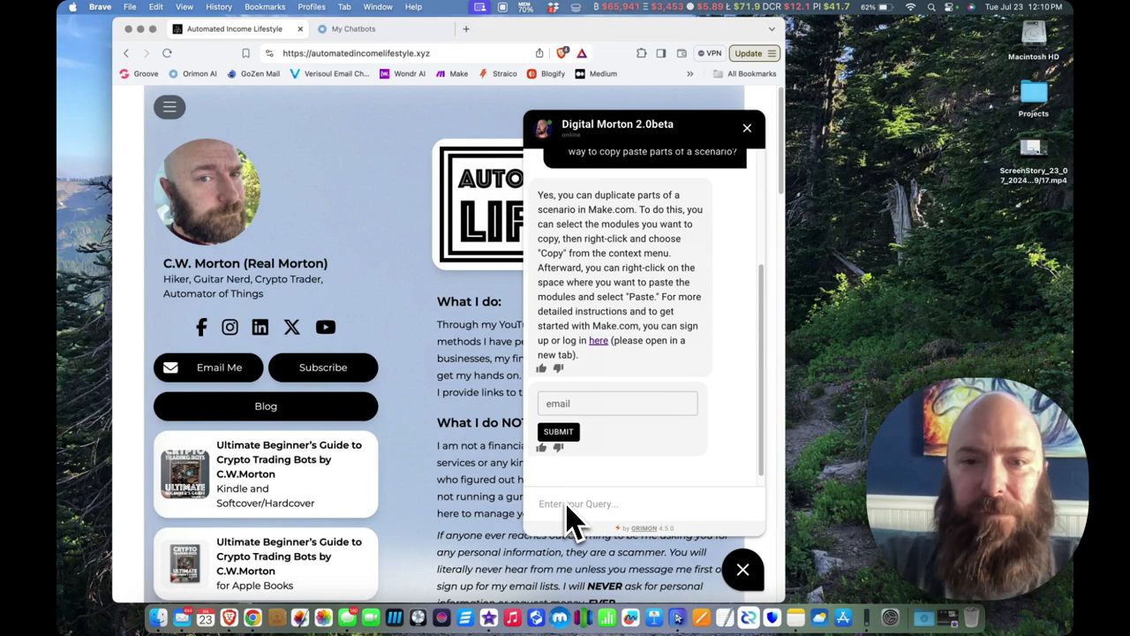
Ask for a blog-to-video tool, get the out-of-scope refusal, and go to the Orimon dashboard
type("I need to turn my blog into videos.  Is there a tool for that?")
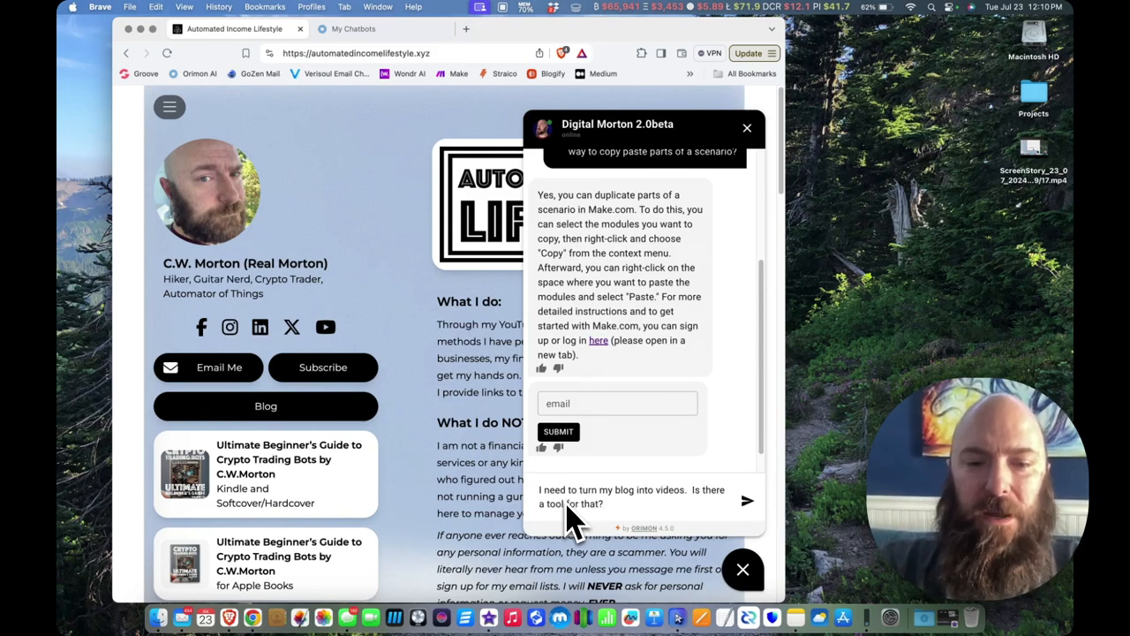
mouse_move(689, 526)
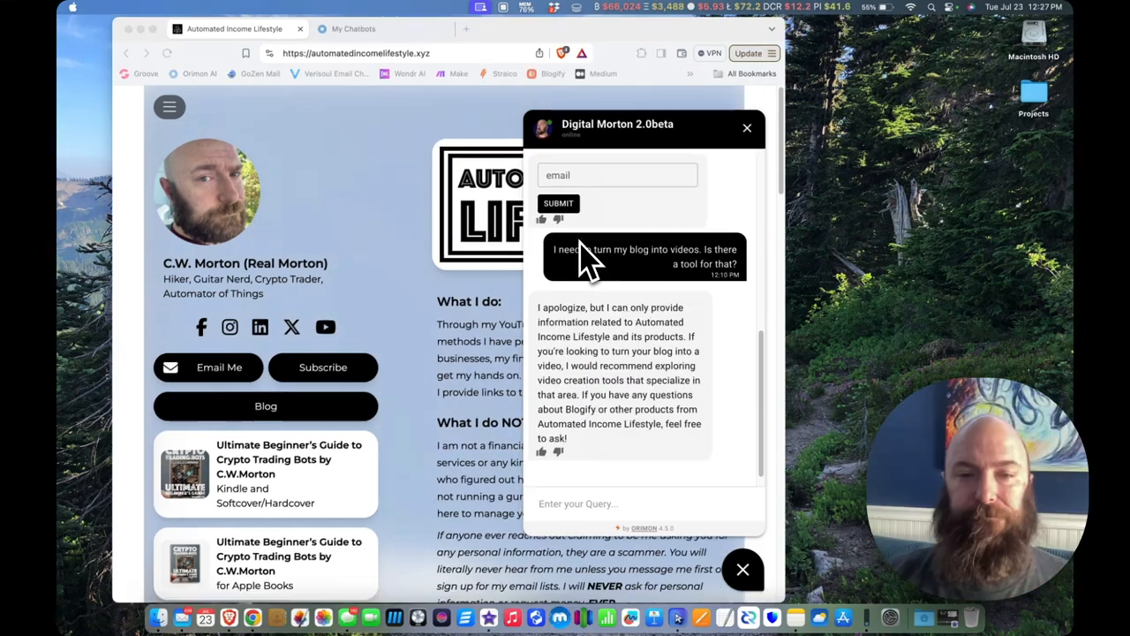
mouse_move(362, 247)
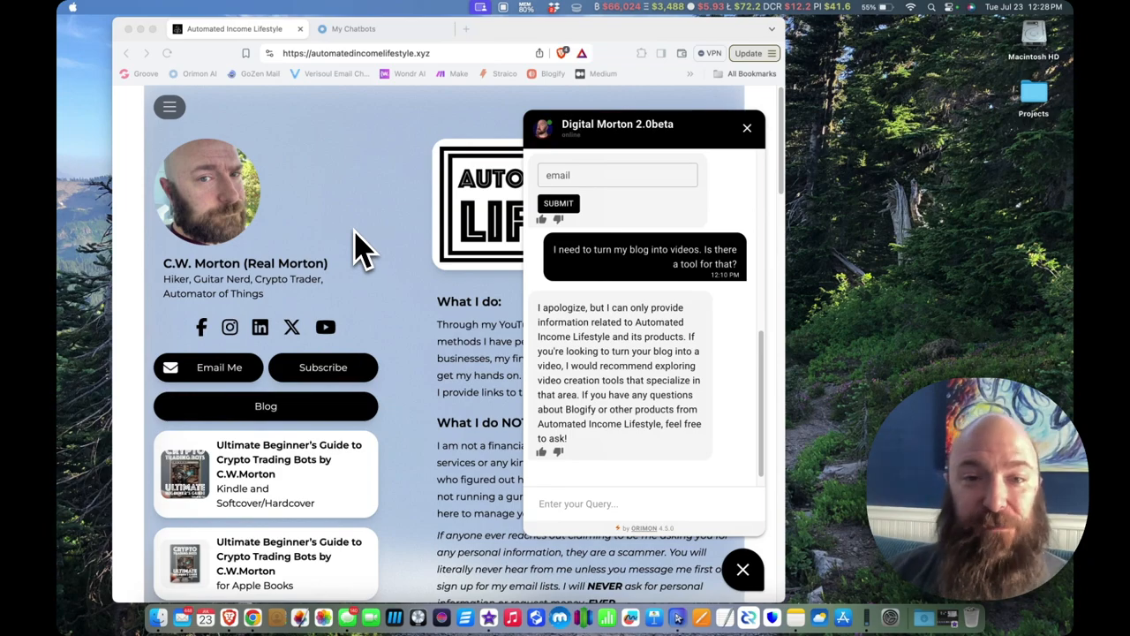
mouse_move(332, 39)
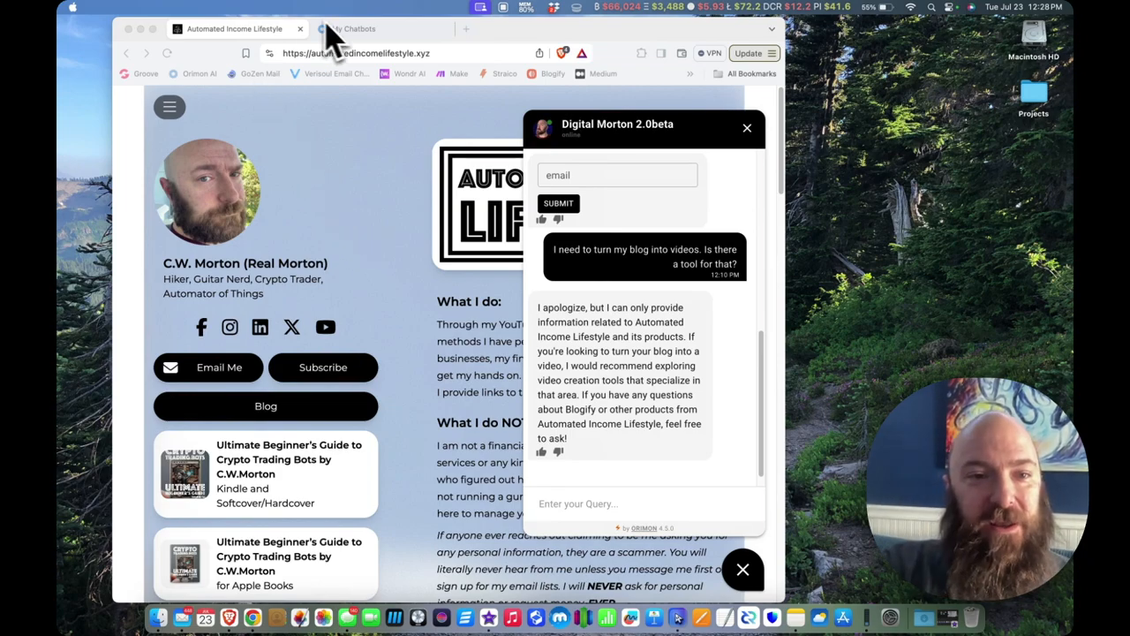
left_click(354, 29)
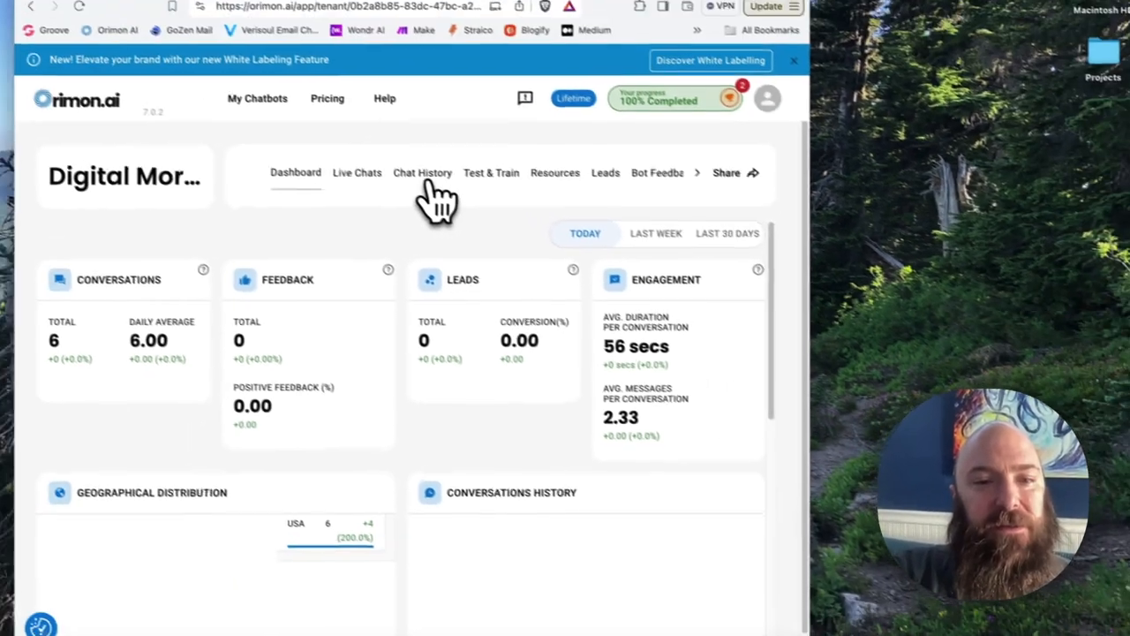
View Chat History to find the recent blog-to-video conversation
left_click(422, 173)
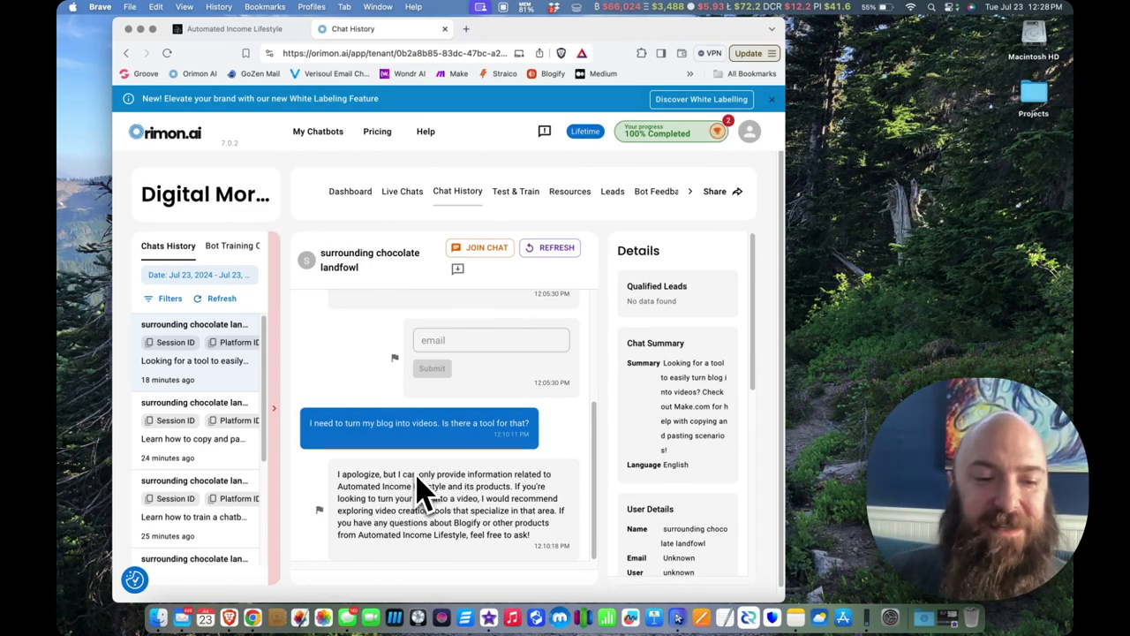
mouse_move(407, 512)
type("Why yes, there is a perfe")
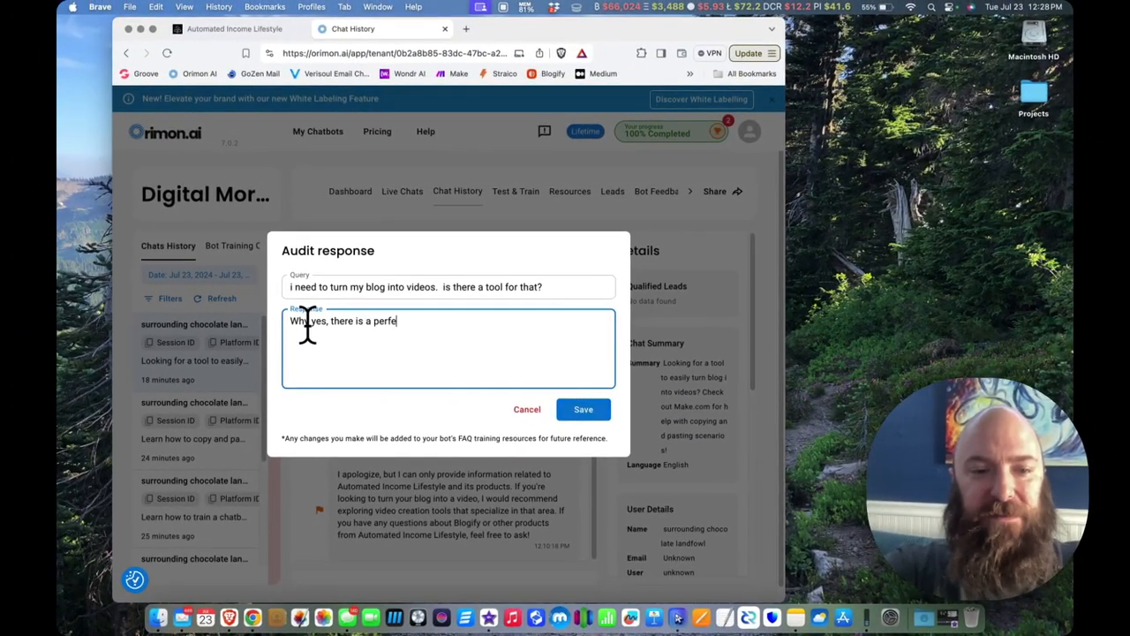
type("ct tool for that!")
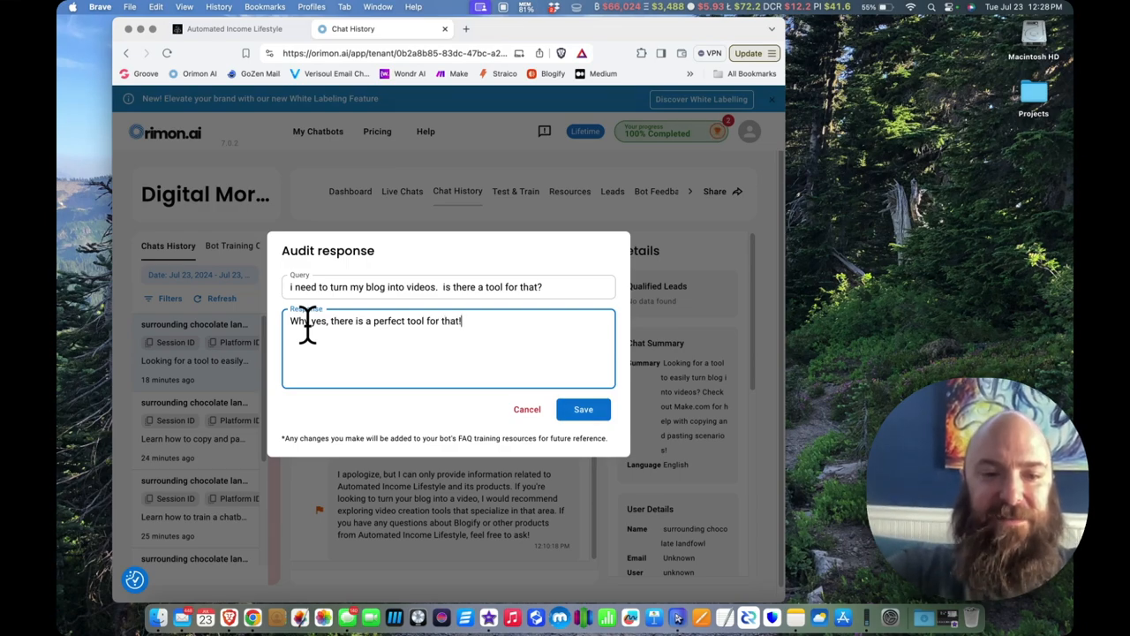
type("Have you")
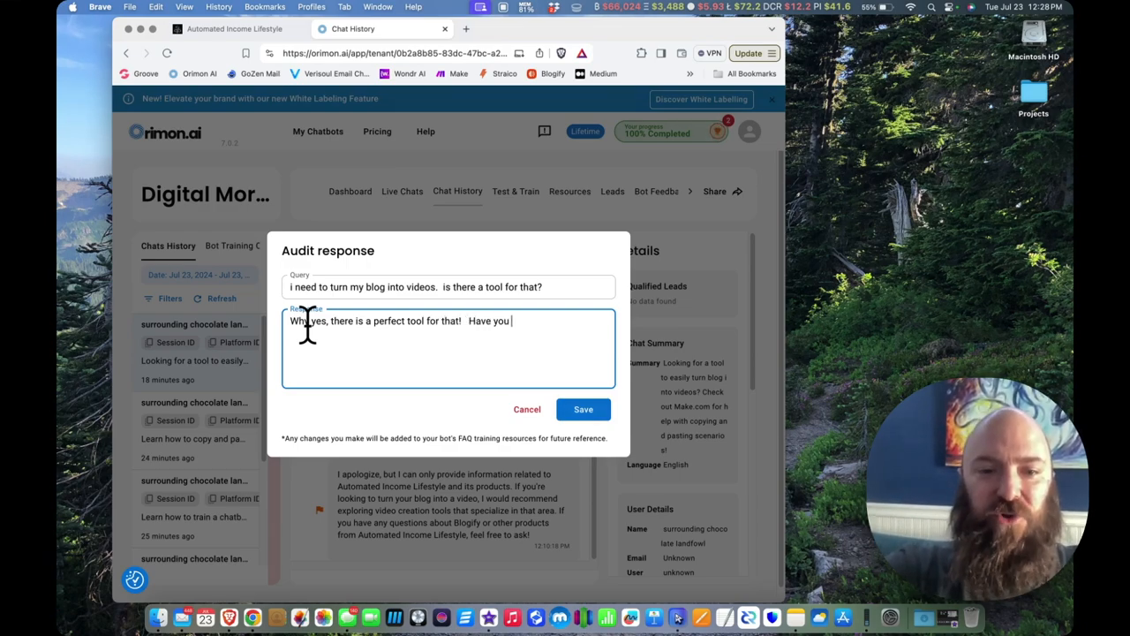
type("tried Kapwing?")
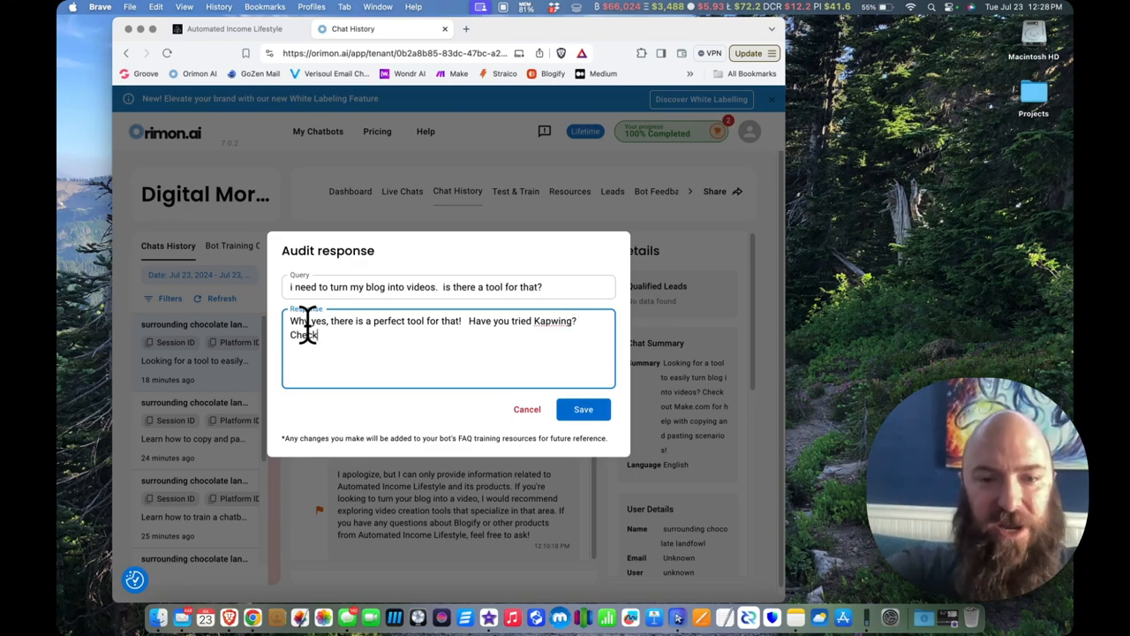
type("them out here.")
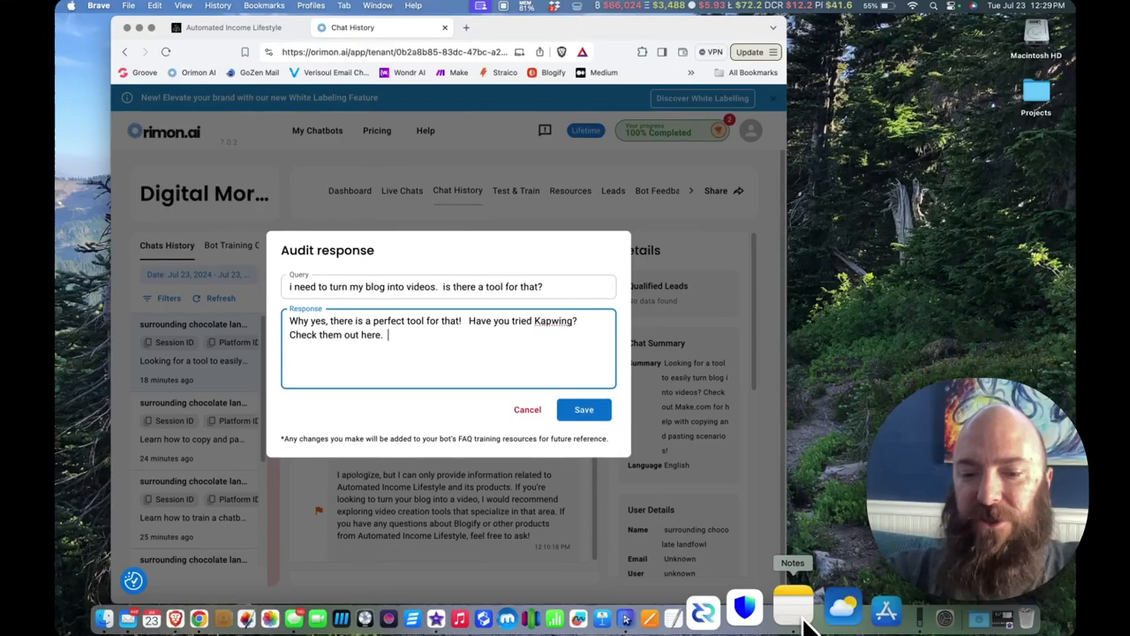
left_click(792, 608)
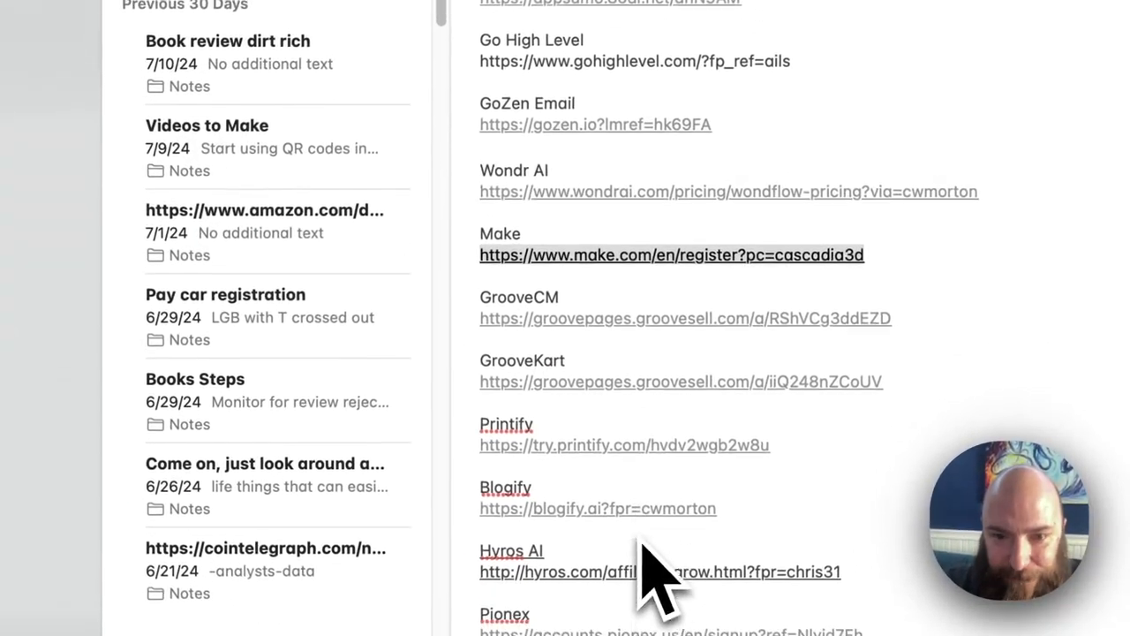
scroll("up", 3)
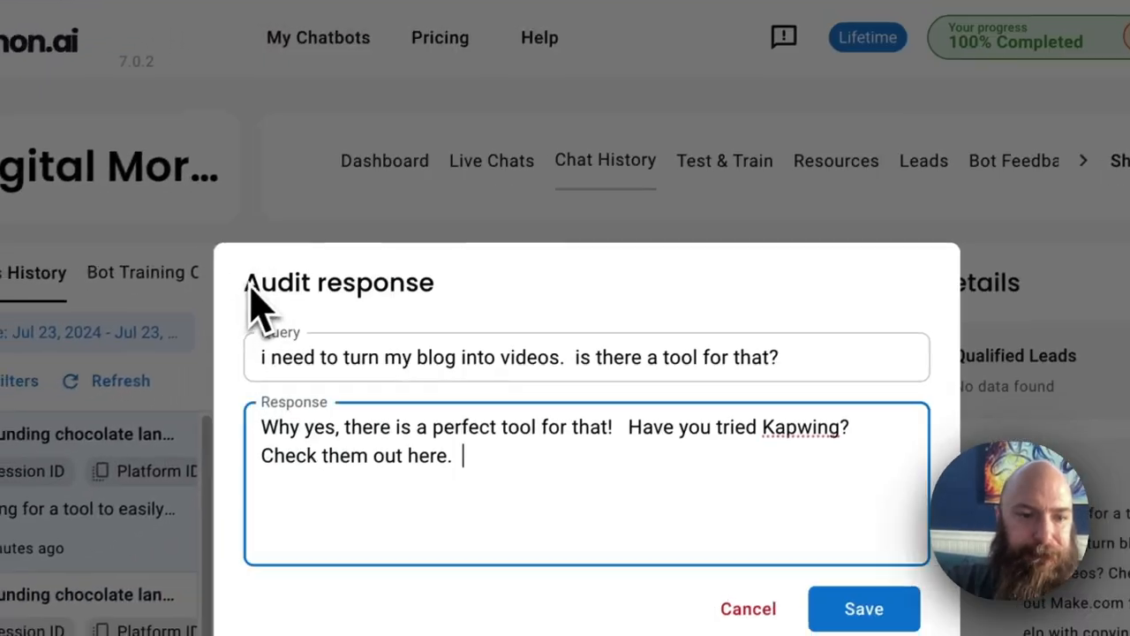
type("https://www.kapwing.com/?ref=ngfimmu")
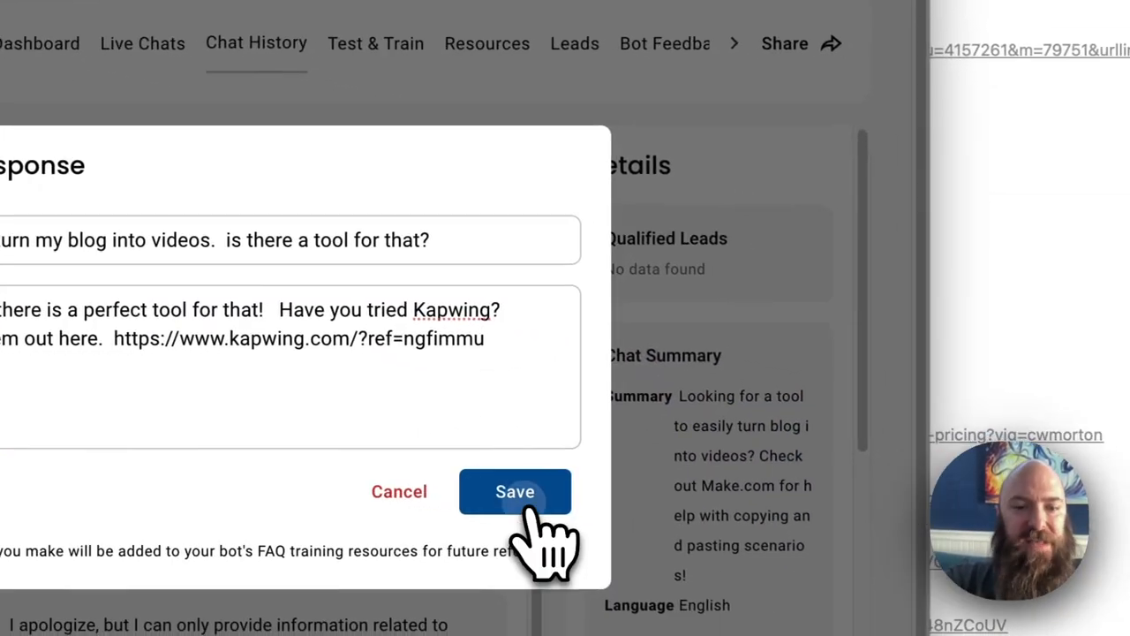
left_click(515, 491)
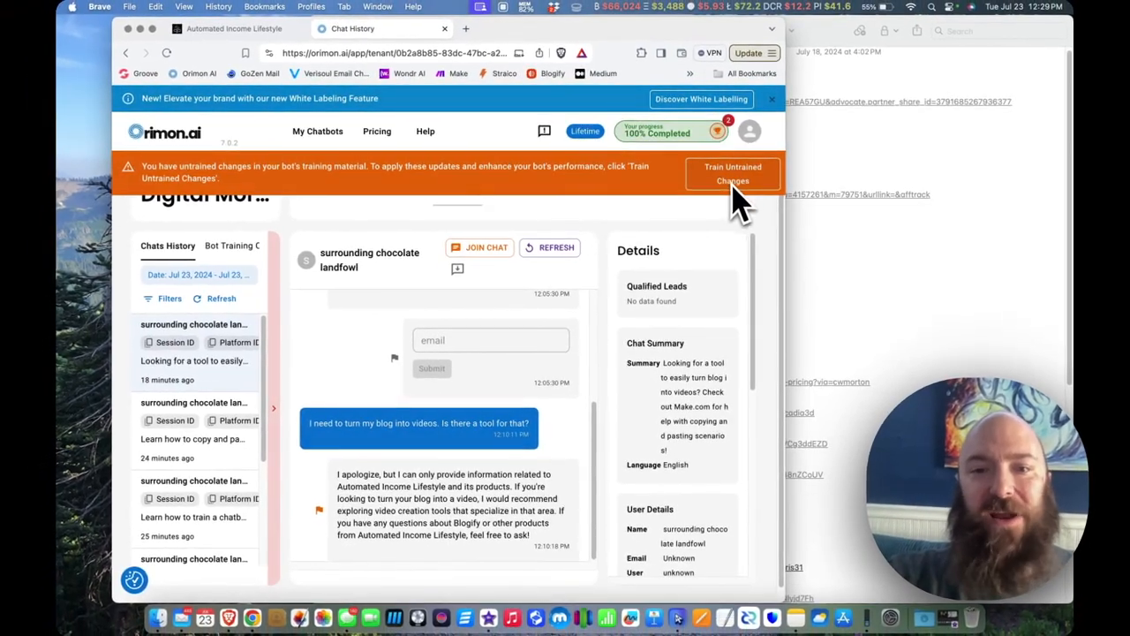
mouse_move(474, 473)
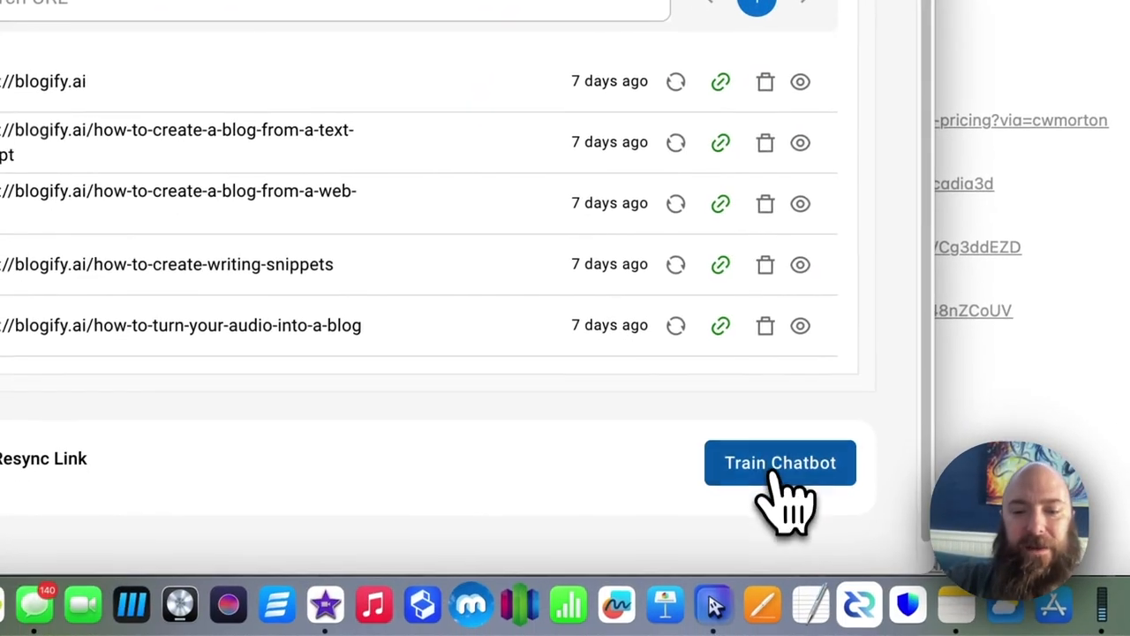
Retrain the chatbot on the new answer and bring up the Test & Train chat
left_click(781, 463)
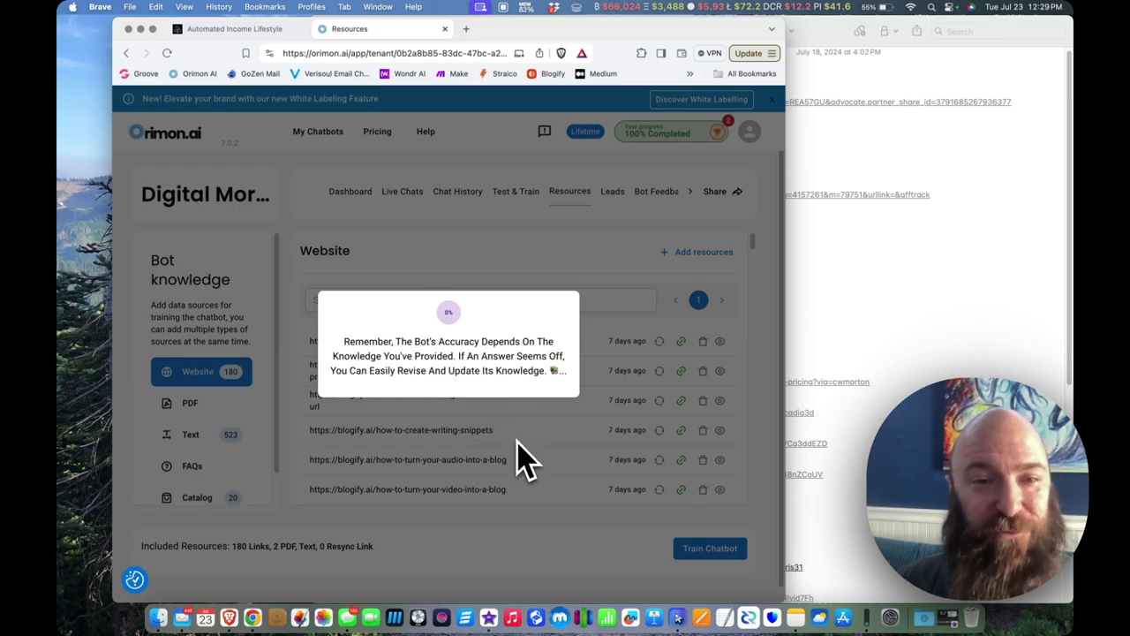
left_click(516, 191)
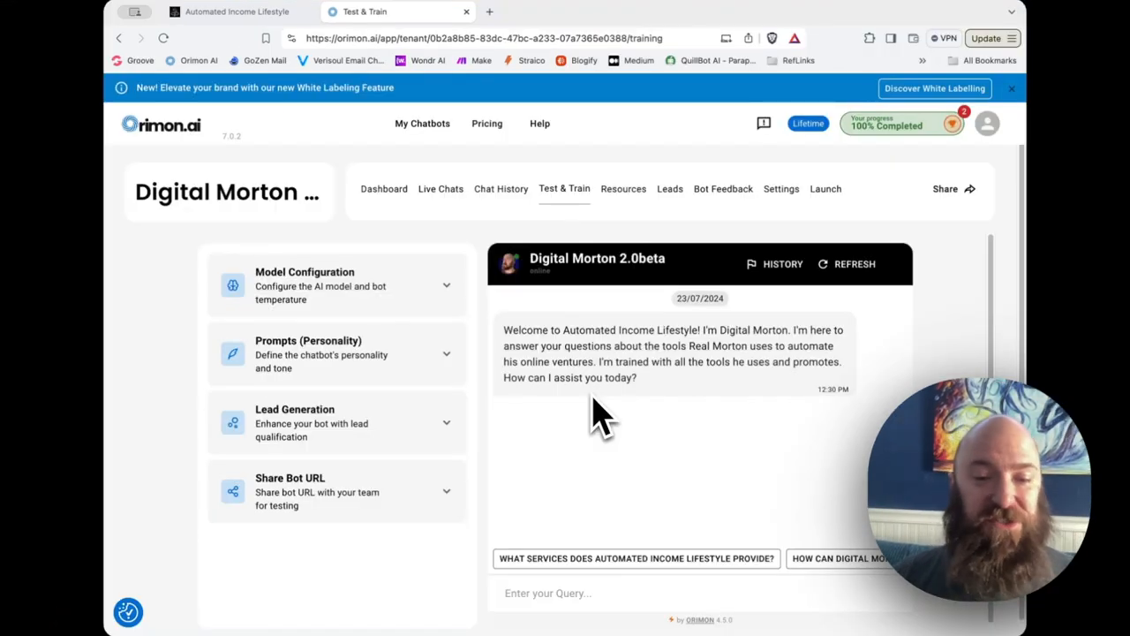
mouse_move(591, 292)
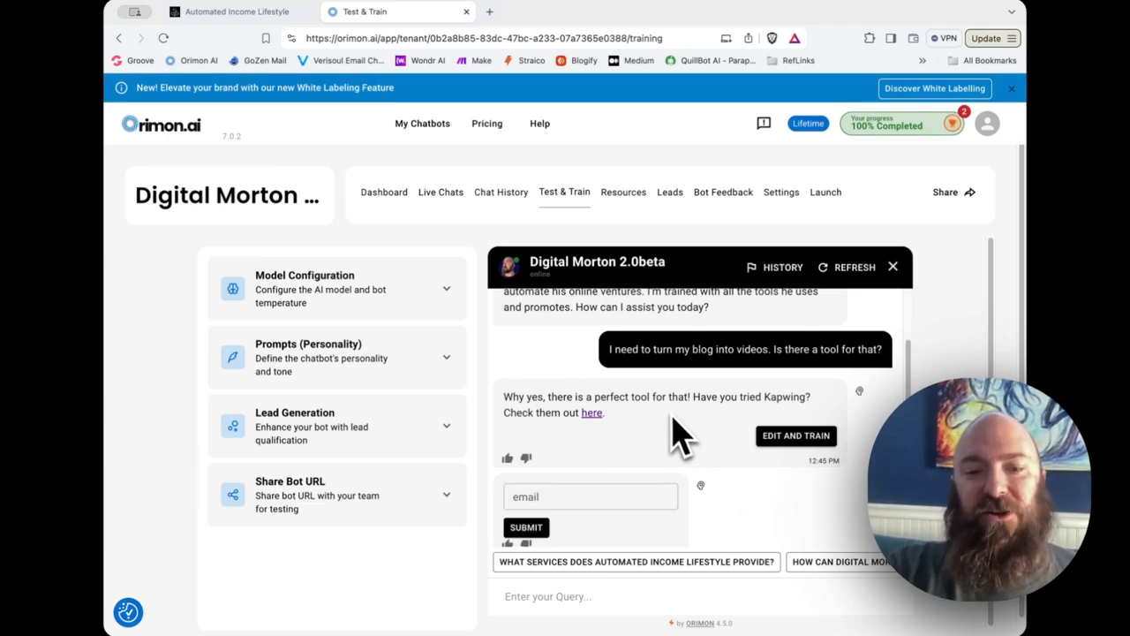
mouse_move(592, 413)
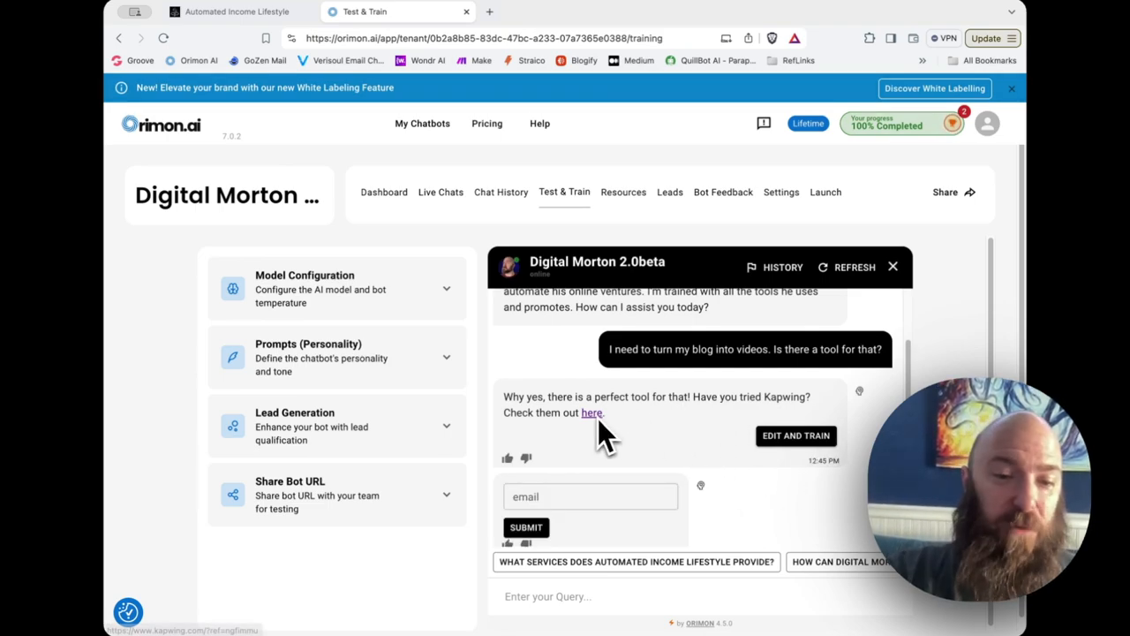
Follow the 'here' link from the bot's Kapwing answer to Kapwing's site, then return to the test chat
left_click(592, 413)
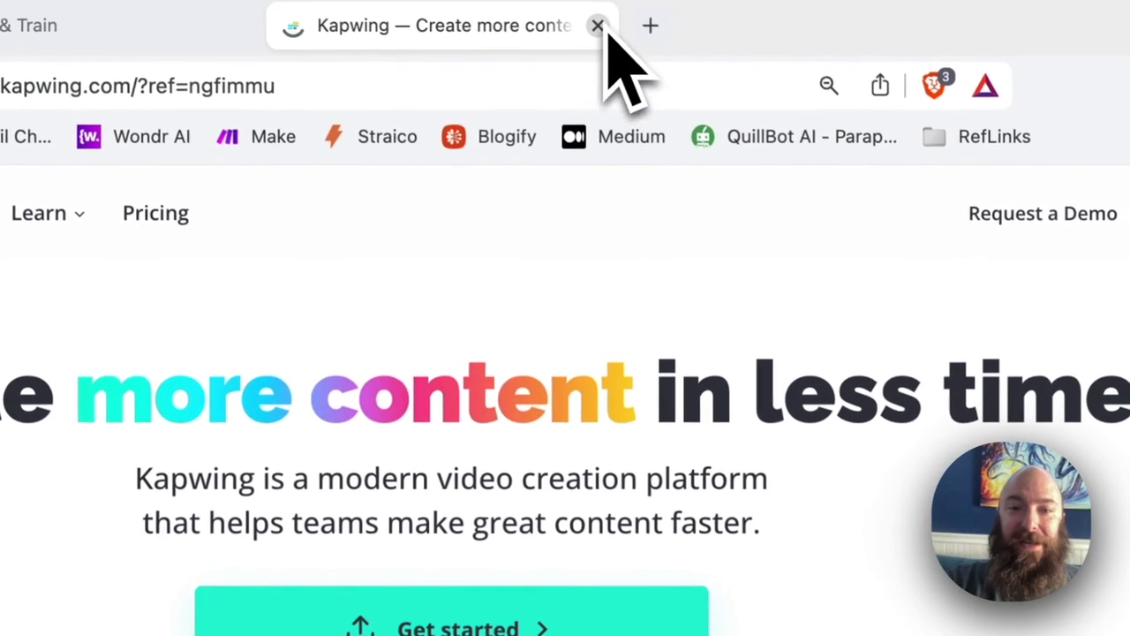
left_click(597, 27)
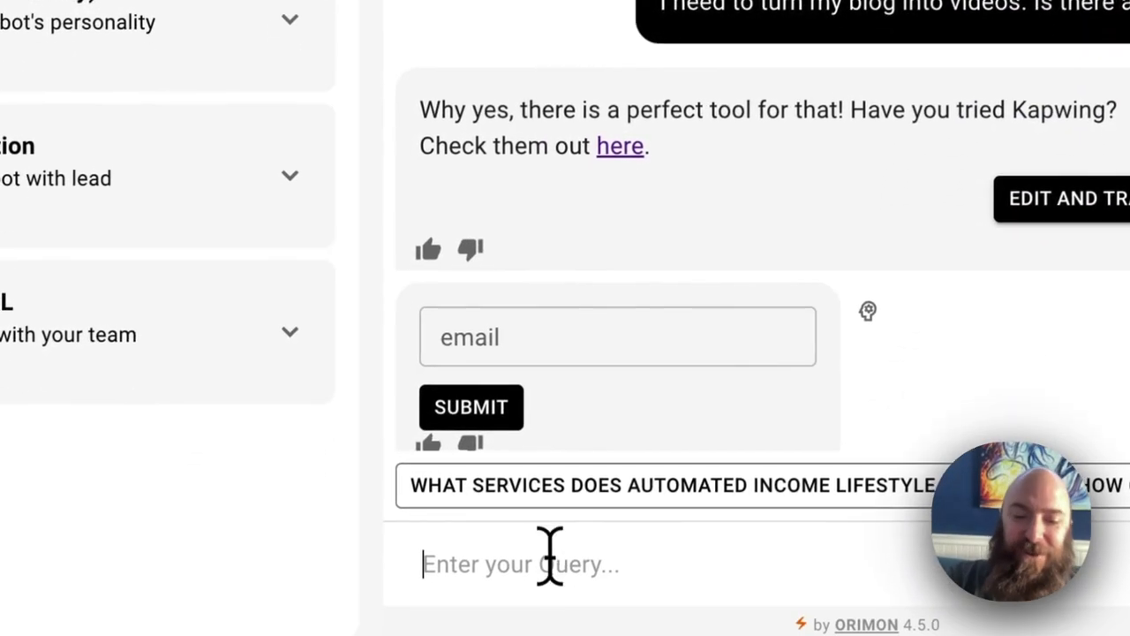
scroll("down", 3)
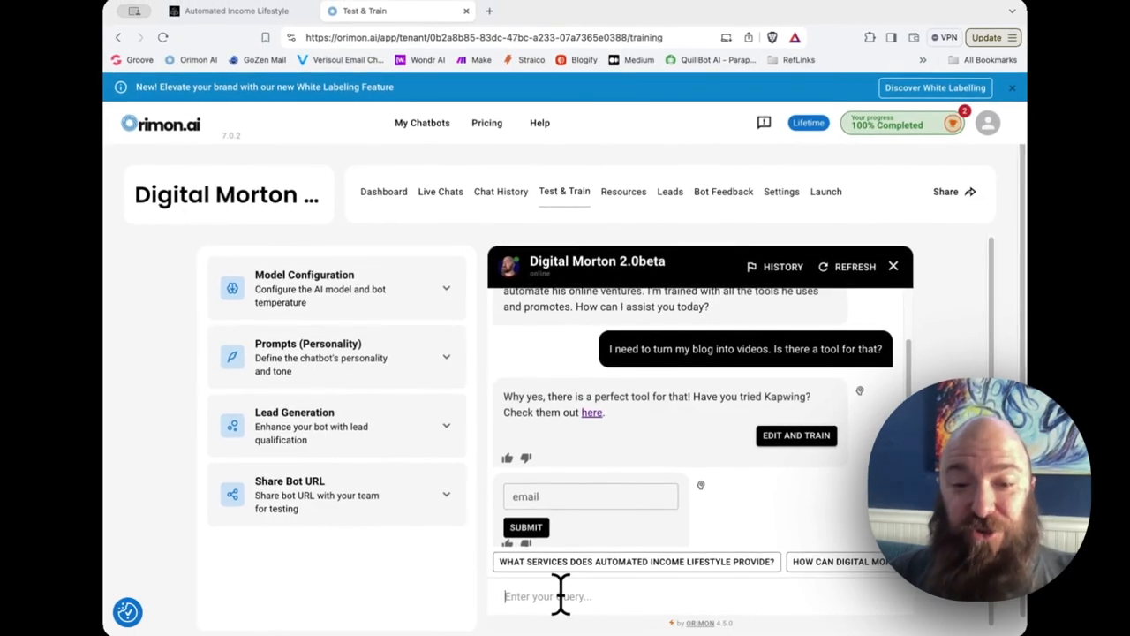
Ask 'I need my written articles online to become a video - then be able to edit and export'
type("I need my written articles online to become a video - then be able to edit and export to any platform.  What do you recommend?")
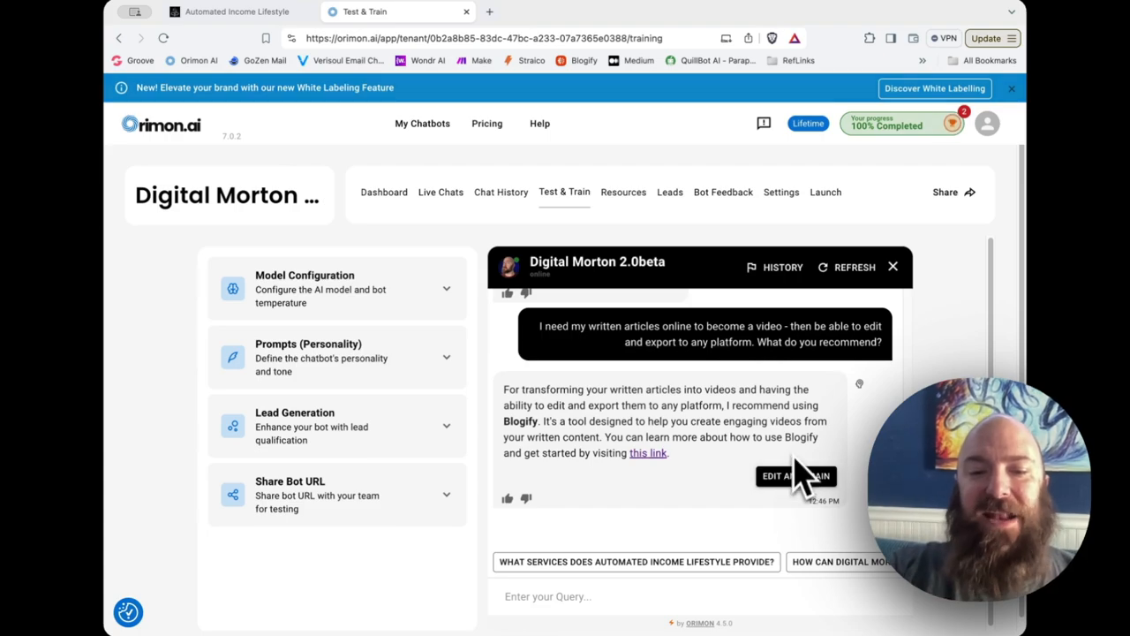
mouse_move(689, 442)
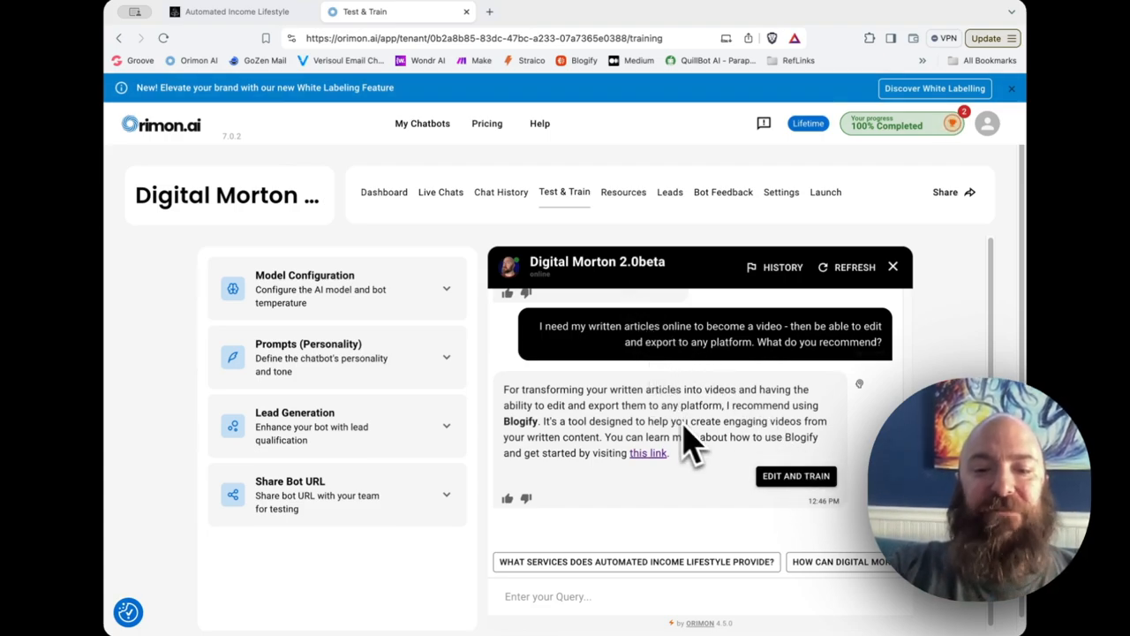
mouse_move(799, 498)
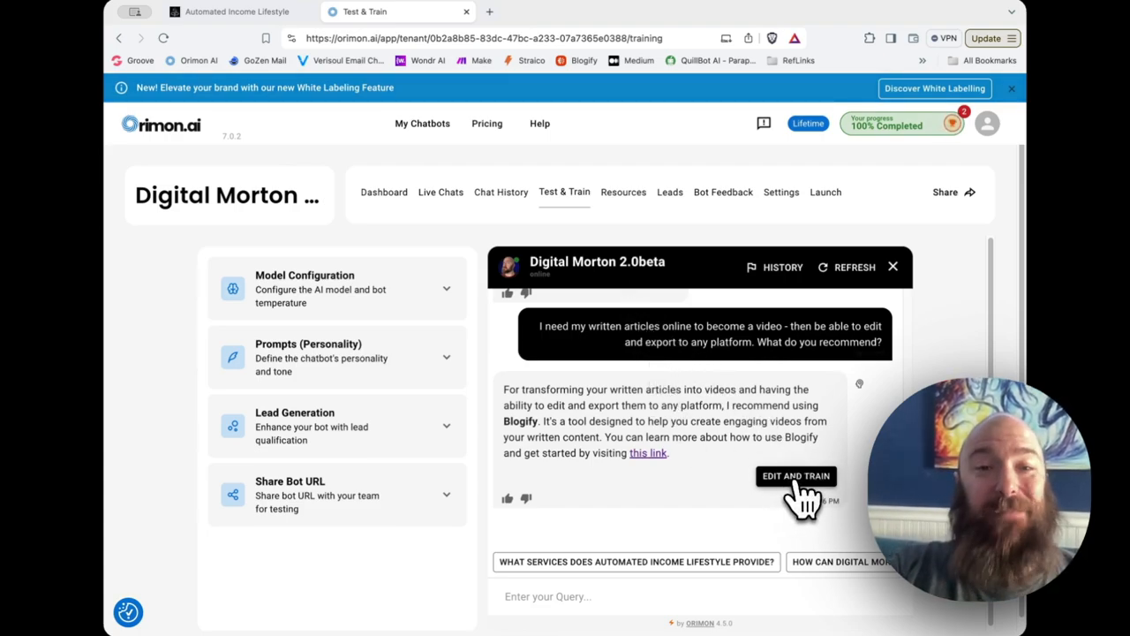
Edit and Train the Blogify reply so it recommends Kapwing's Document to Video AI with editing and export steps
left_click(795, 477)
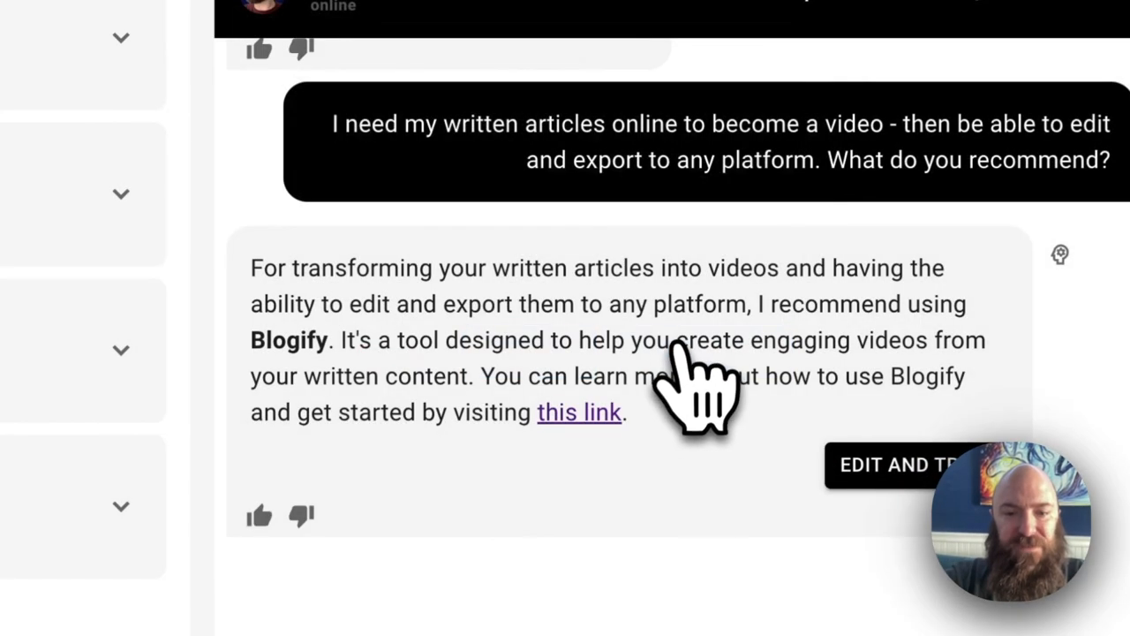
left_click(892, 465)
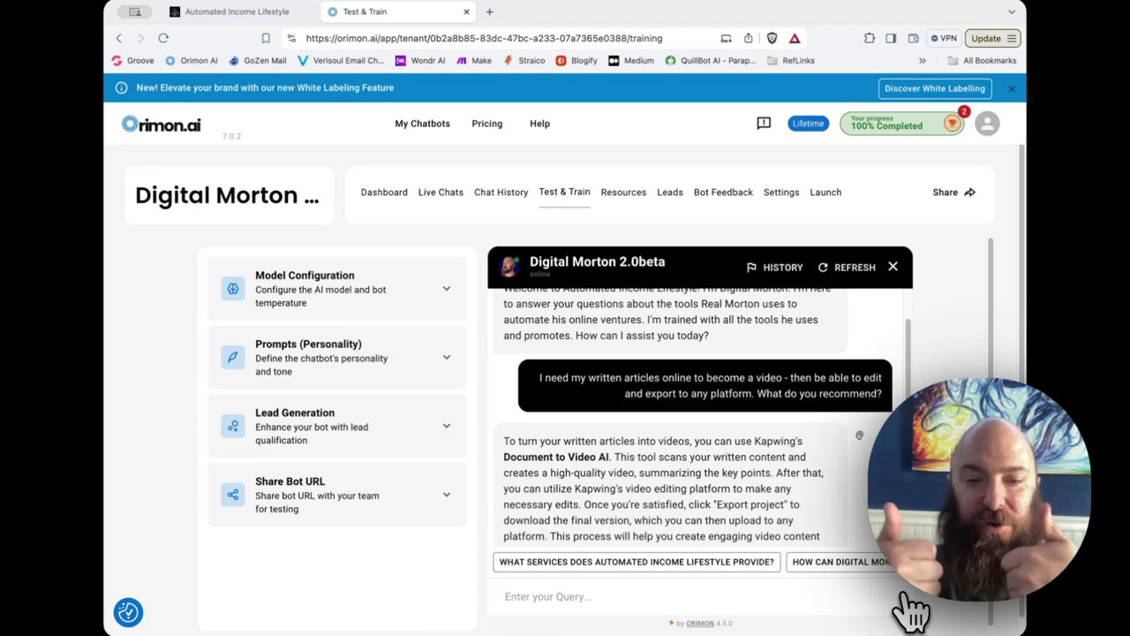
Ask the follow-up 'Awesome. How do I sign up?' and get a reply pointing to Kapwing's website
scroll("down", 3)
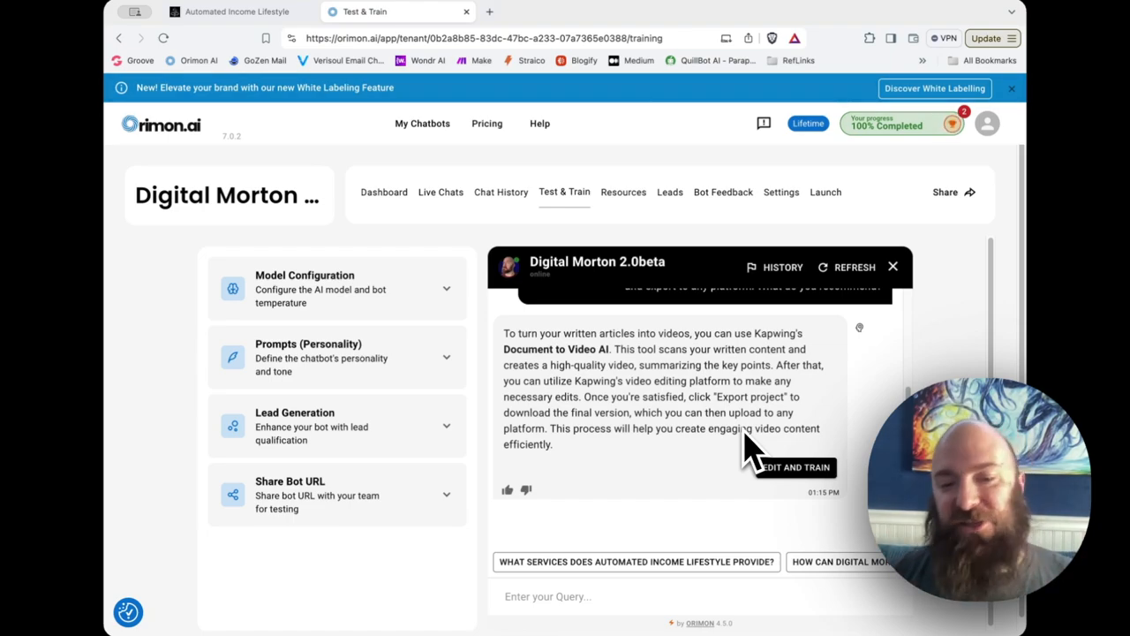
mouse_move(745, 459)
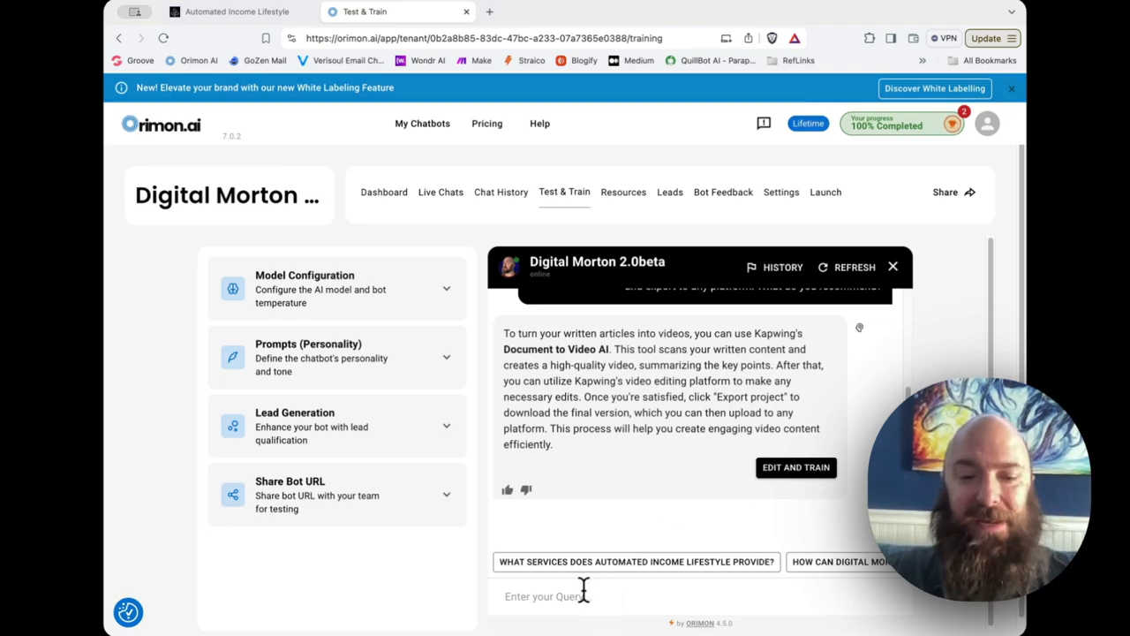
type("Awesome.  How do I sign")
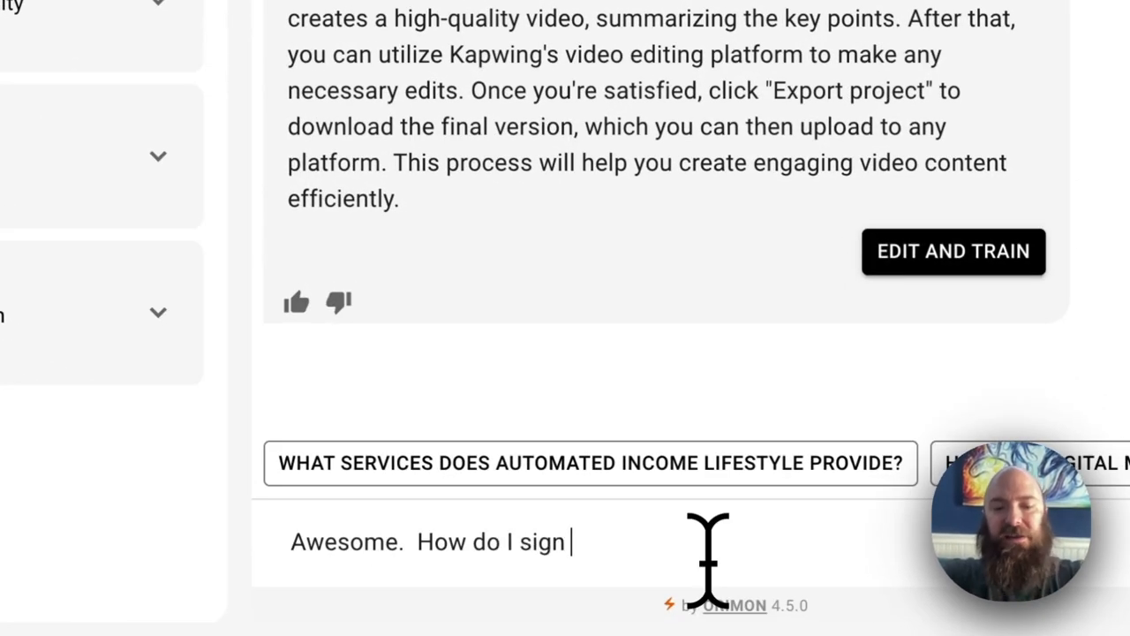
key("Return")
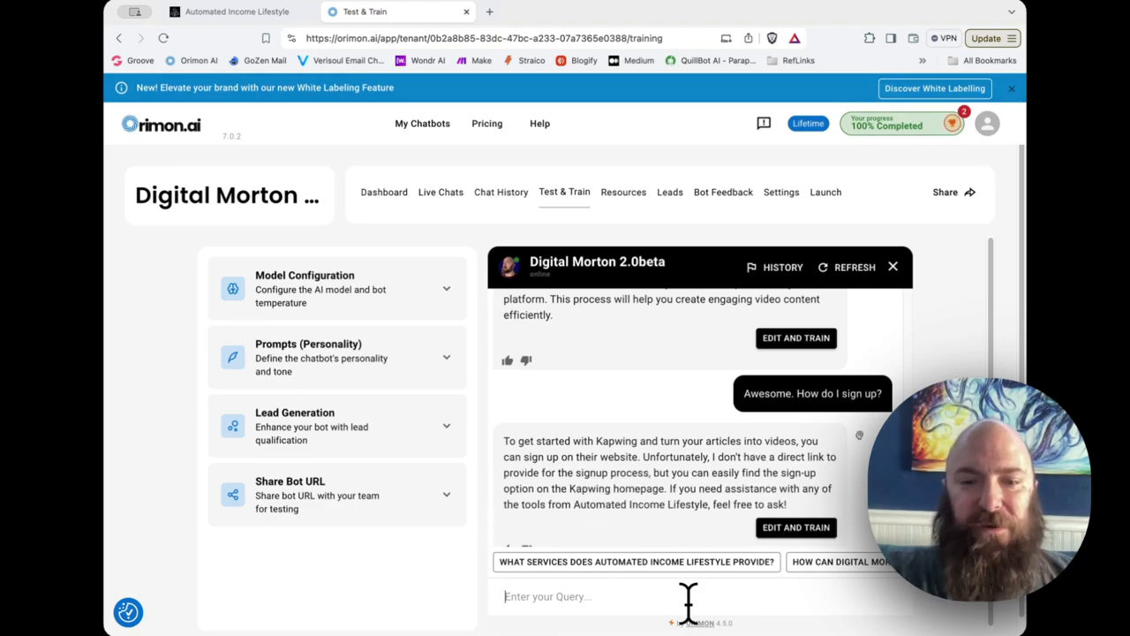
mouse_move(692, 480)
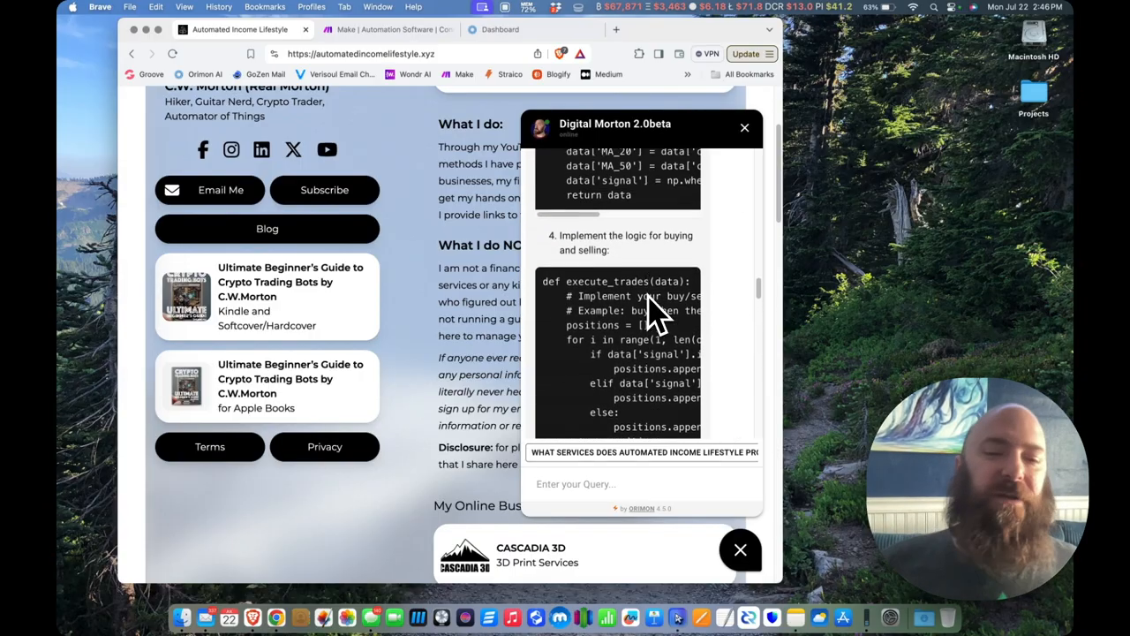
Close the Digital Morton chat widget on the Automated Income Lifestyle homepage
scroll("up", 3)
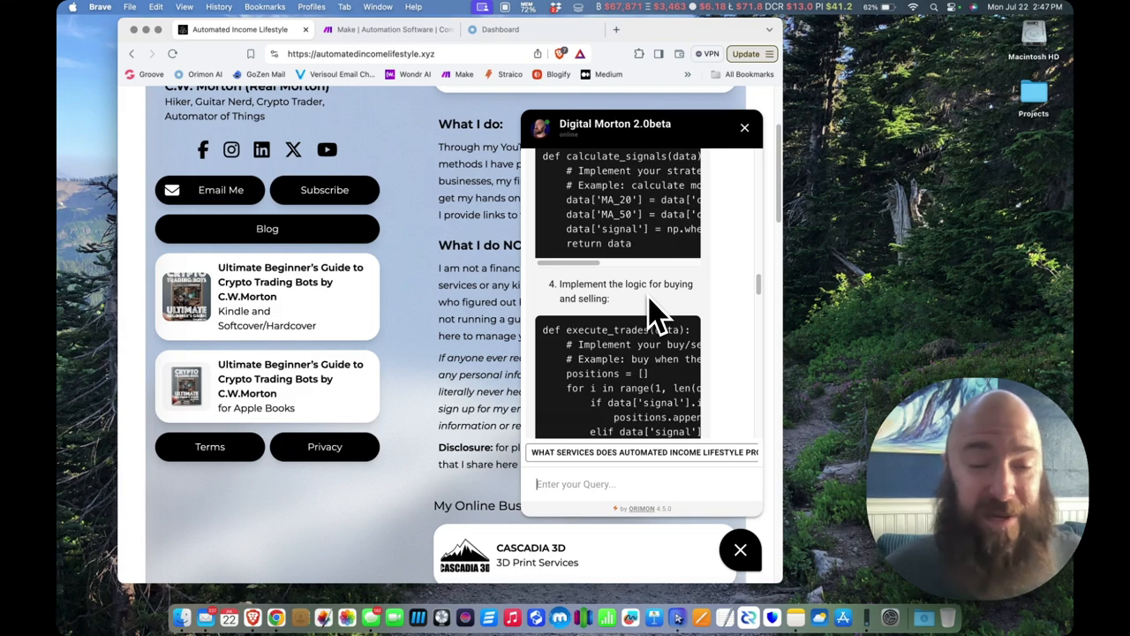
left_click(745, 127)
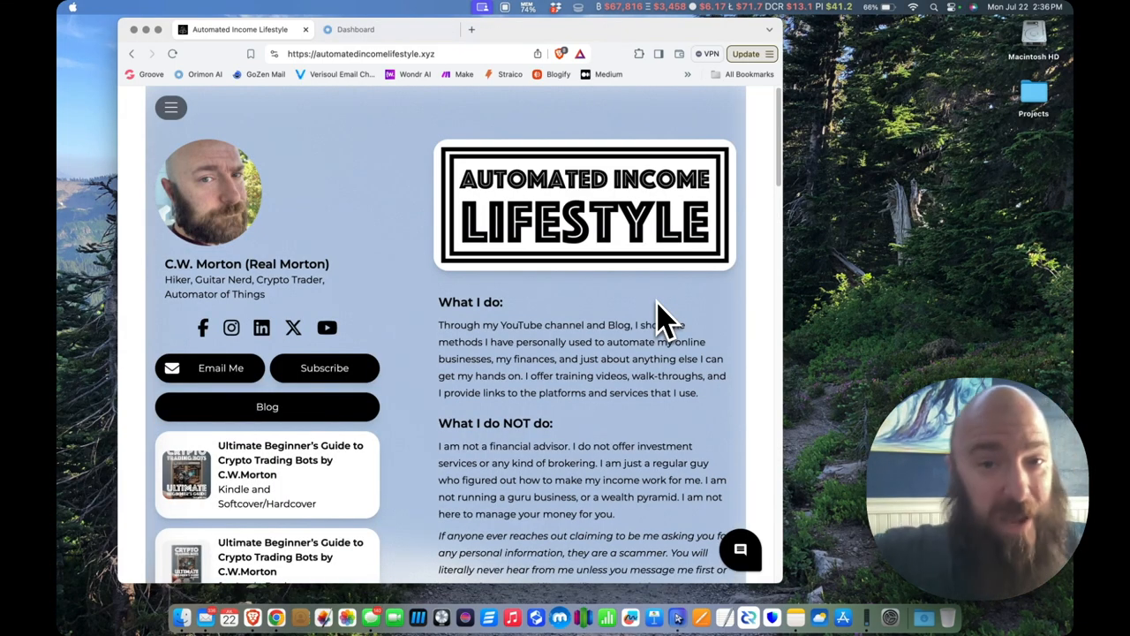